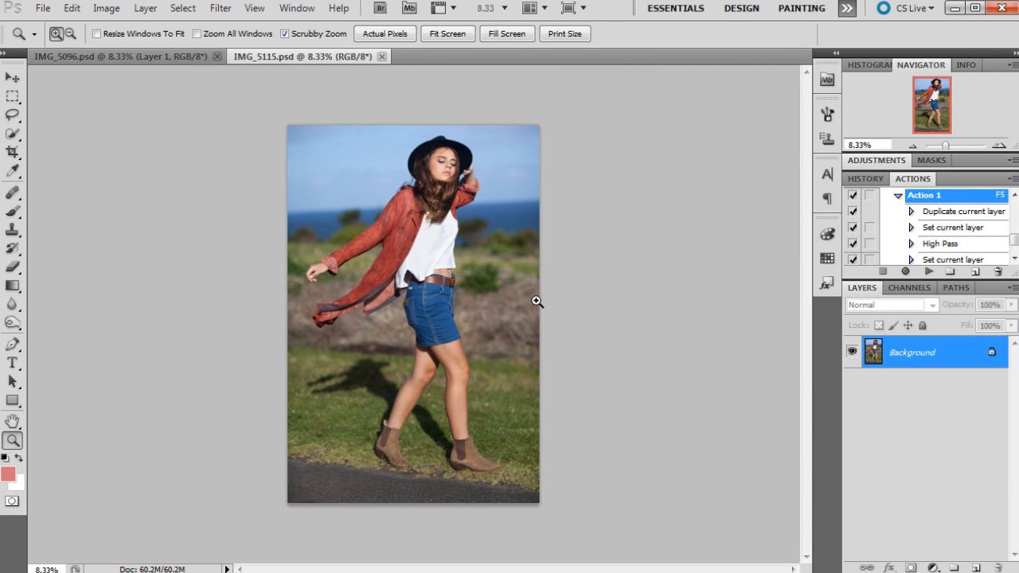
mouse_move(547, 298)
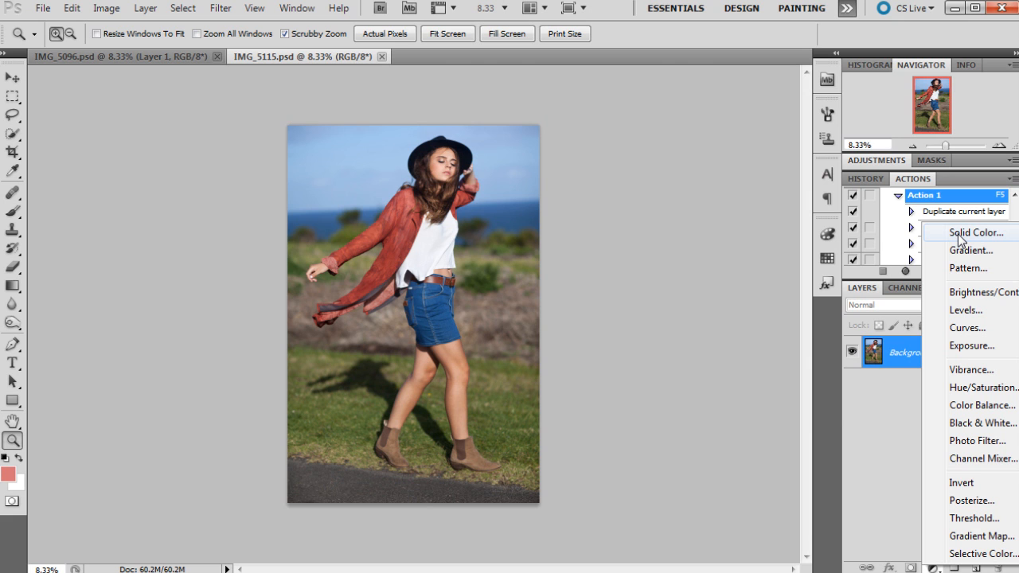
- Add a dark navy Solid Color fill layer in Soft Light mode at 40% opacity
click(974, 232)
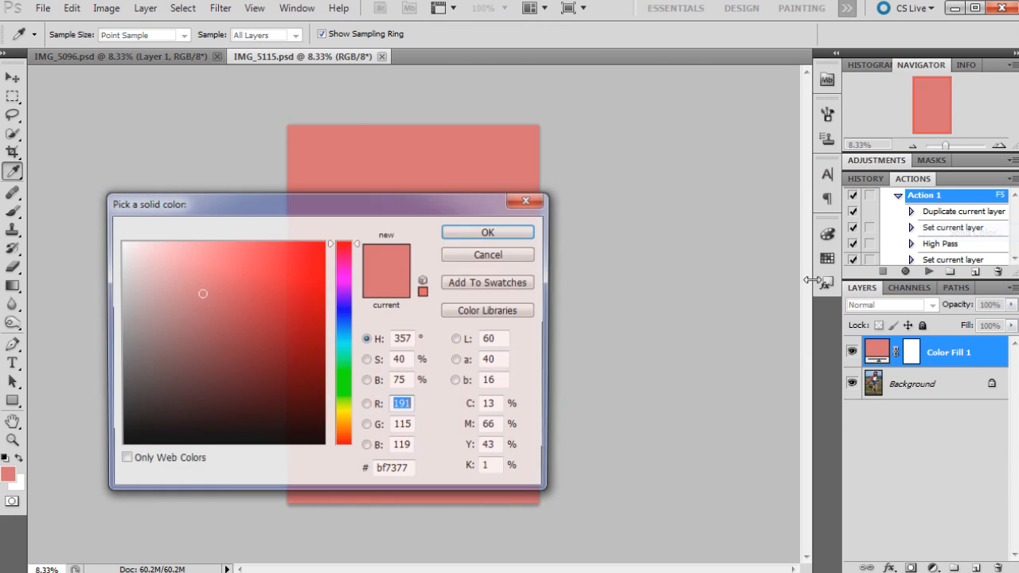
click(343, 339)
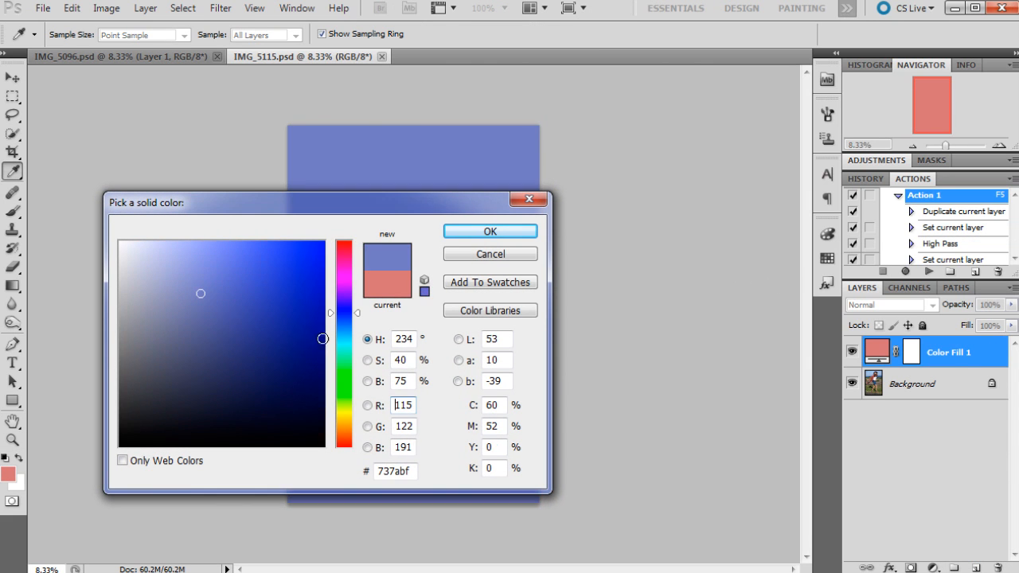
click(276, 377)
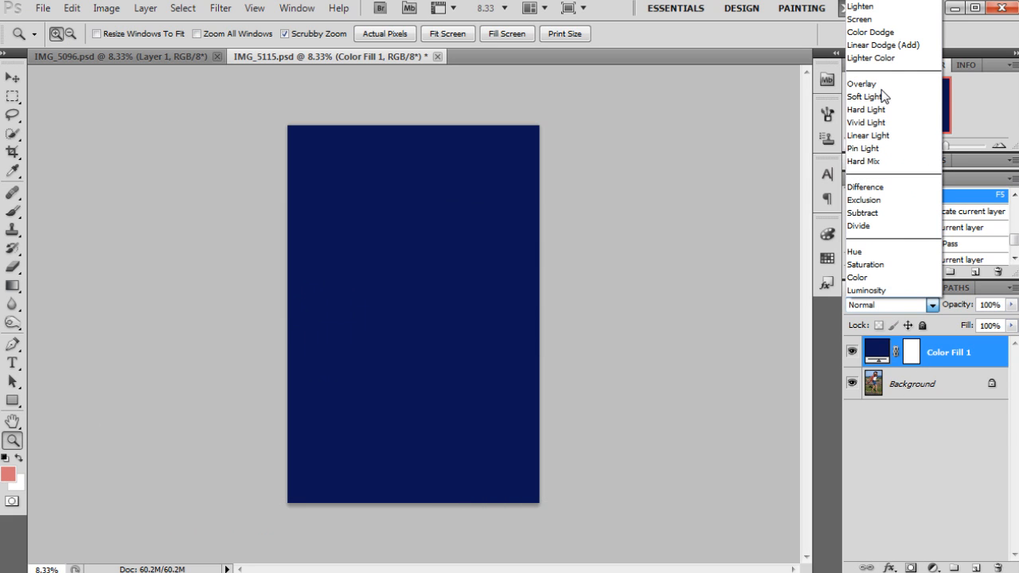
click(863, 97)
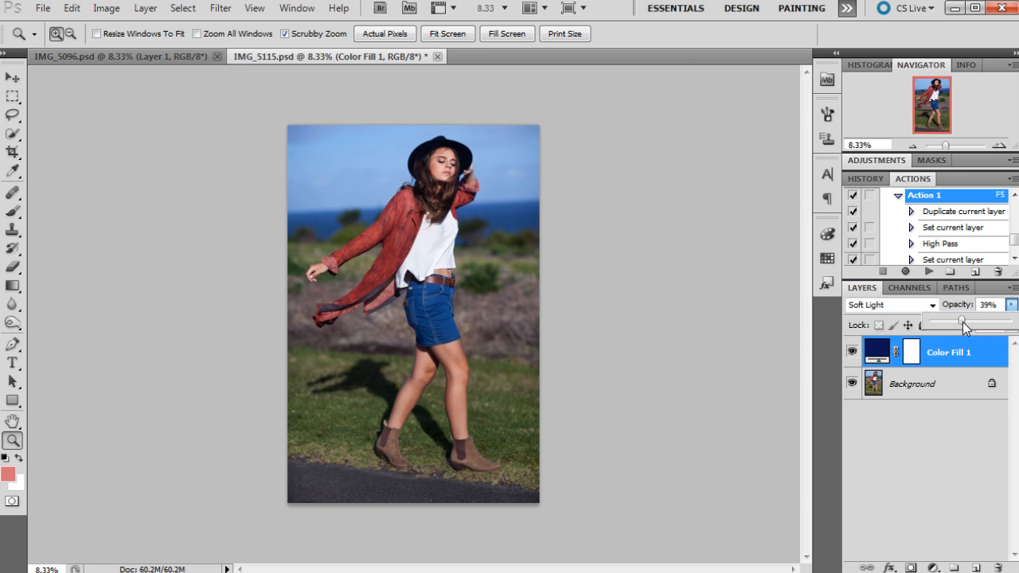
drag(961, 320, 963, 320)
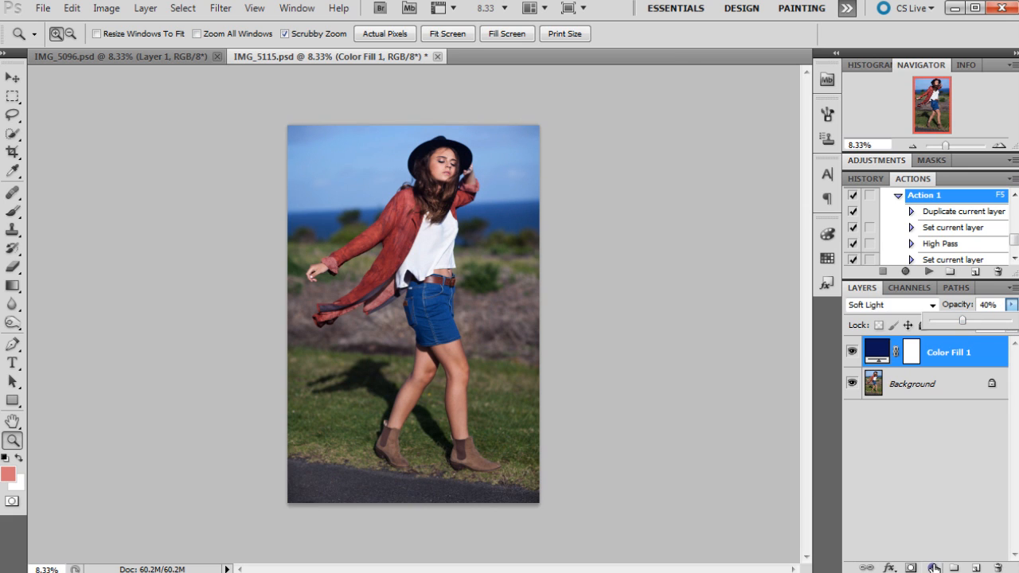
- Add a yellow Solid Color fill layer in Multiply mode at 35% opacity
click(933, 567)
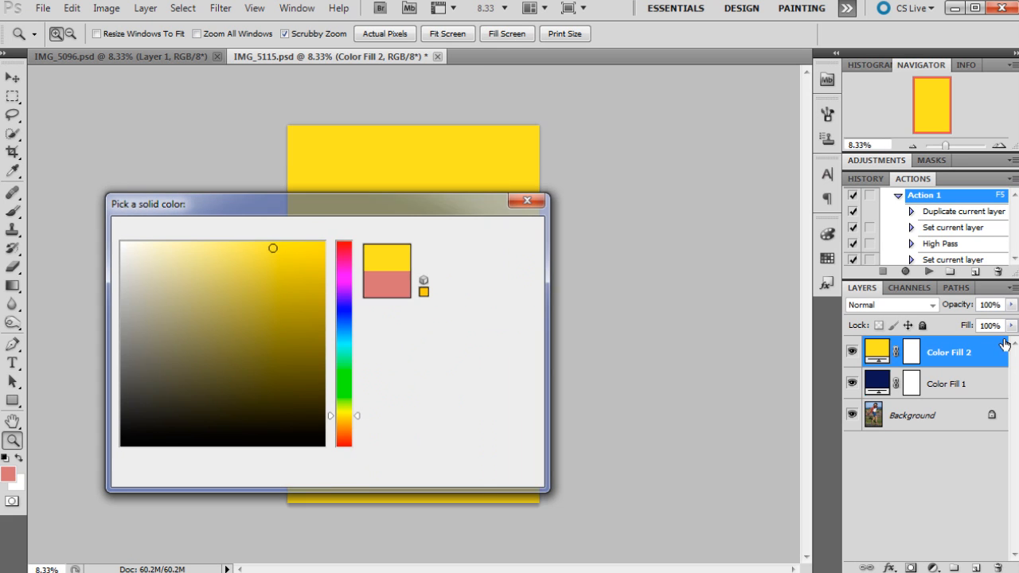
click(891, 304)
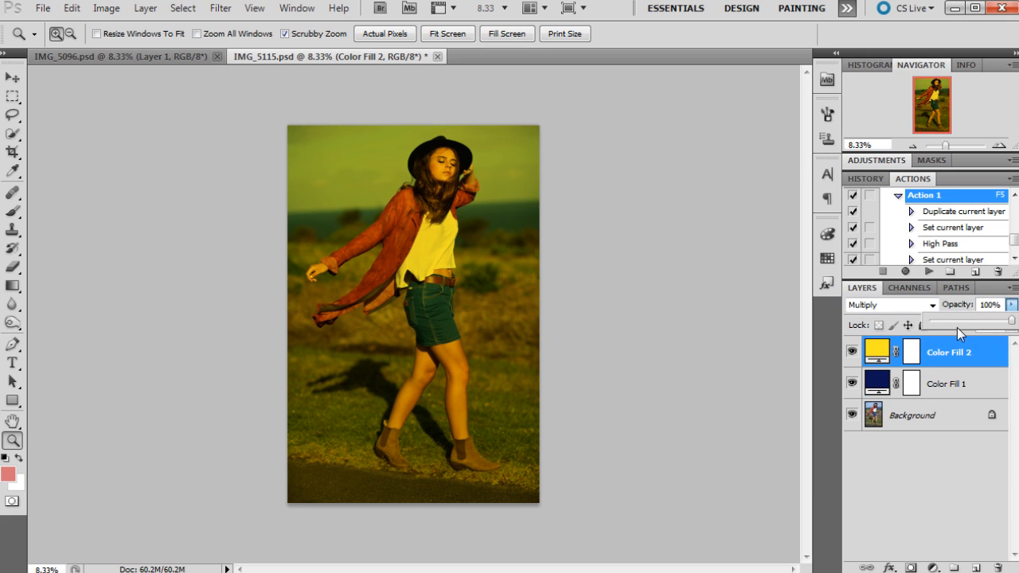
drag(1011, 321, 954, 321)
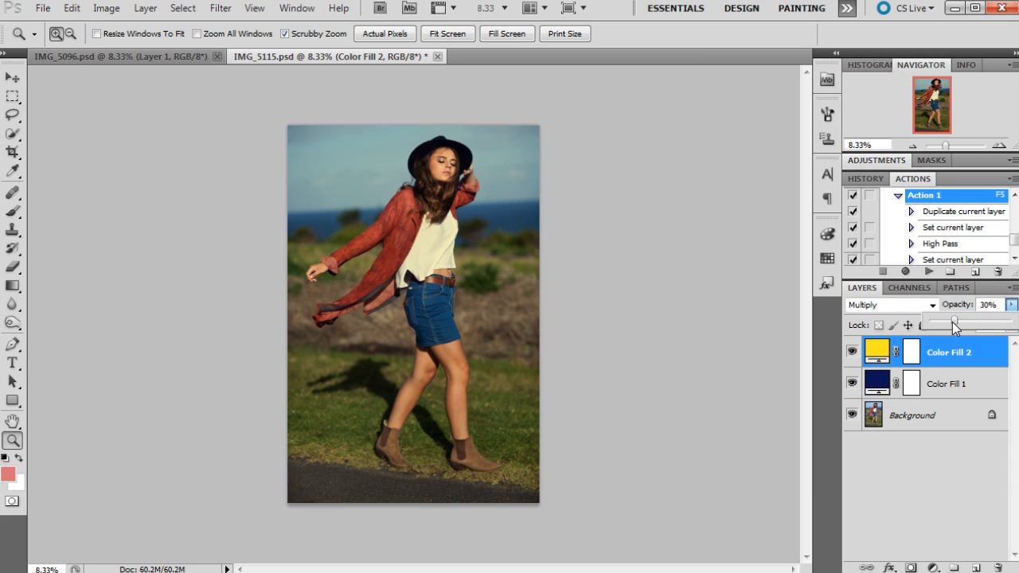
drag(954, 320, 963, 320)
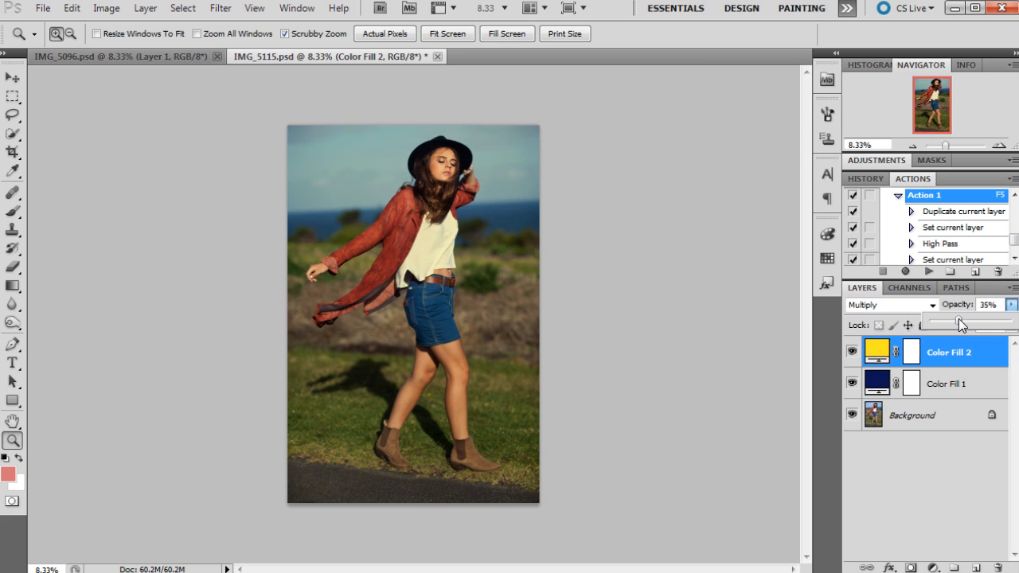
mouse_move(961, 325)
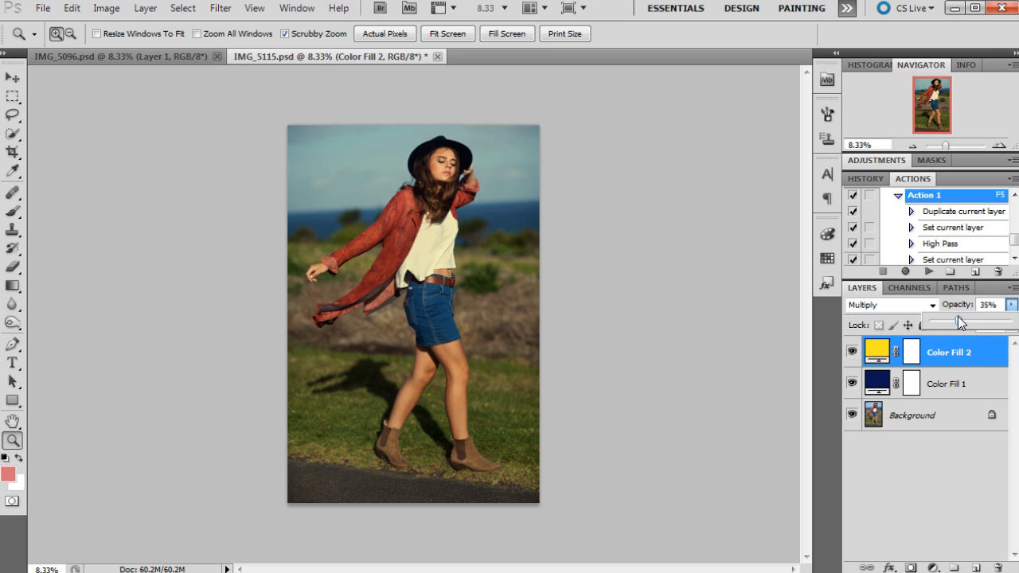
mouse_move(942, 496)
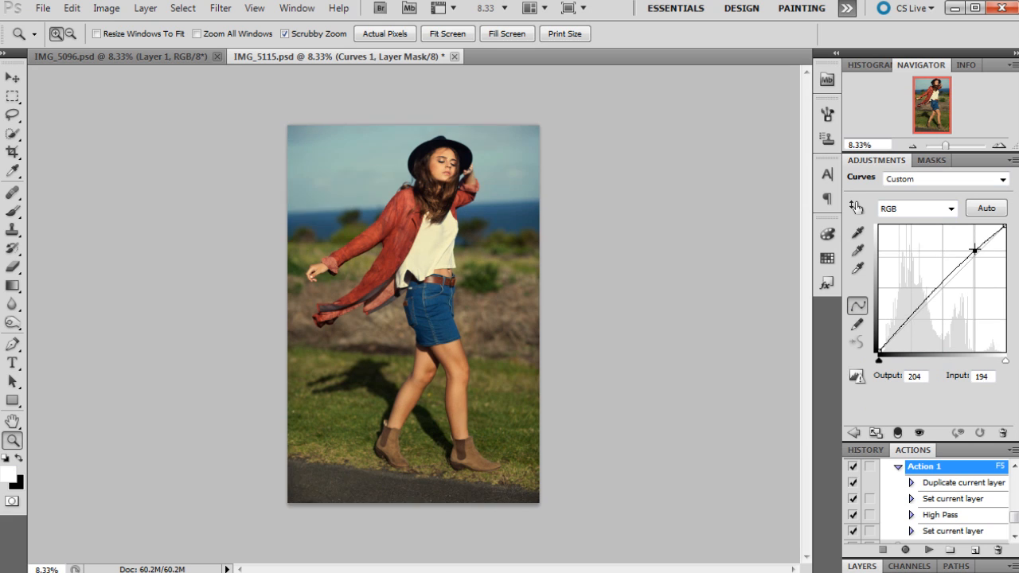
- Lift the Curves black point and reshape the shadow end of the curve
drag(974, 250, 918, 311)
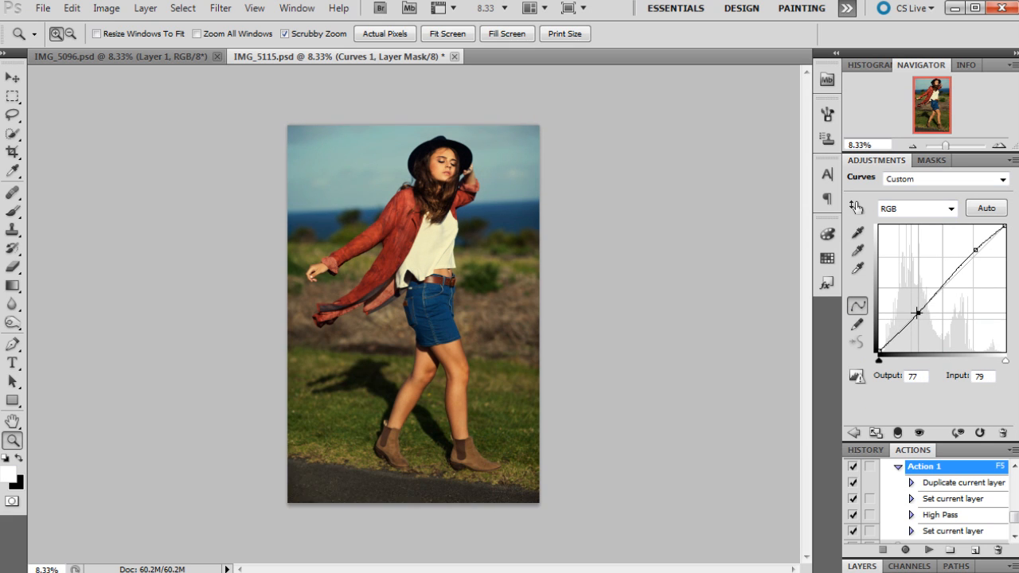
drag(917, 311, 898, 327)
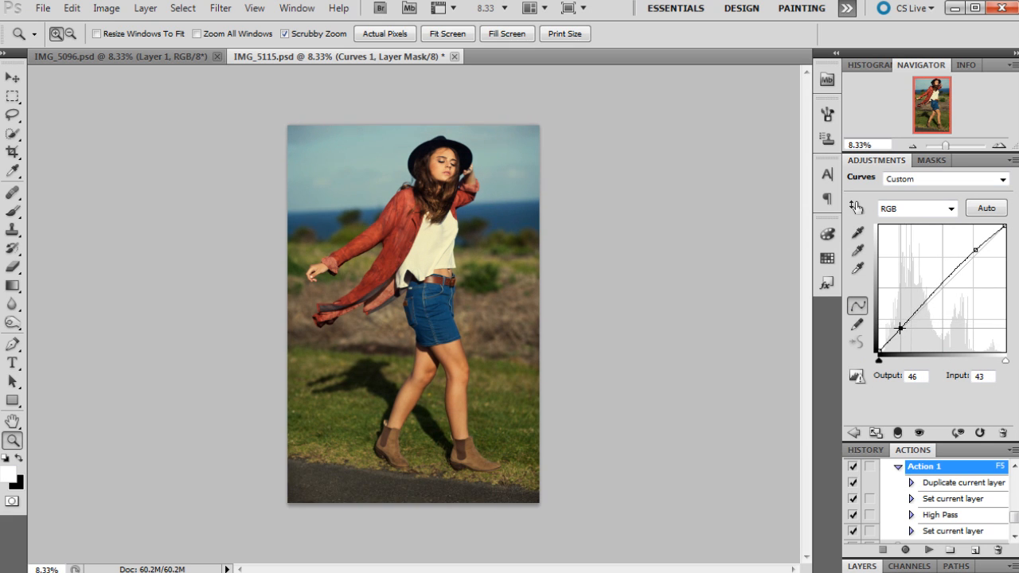
drag(900, 328, 895, 331)
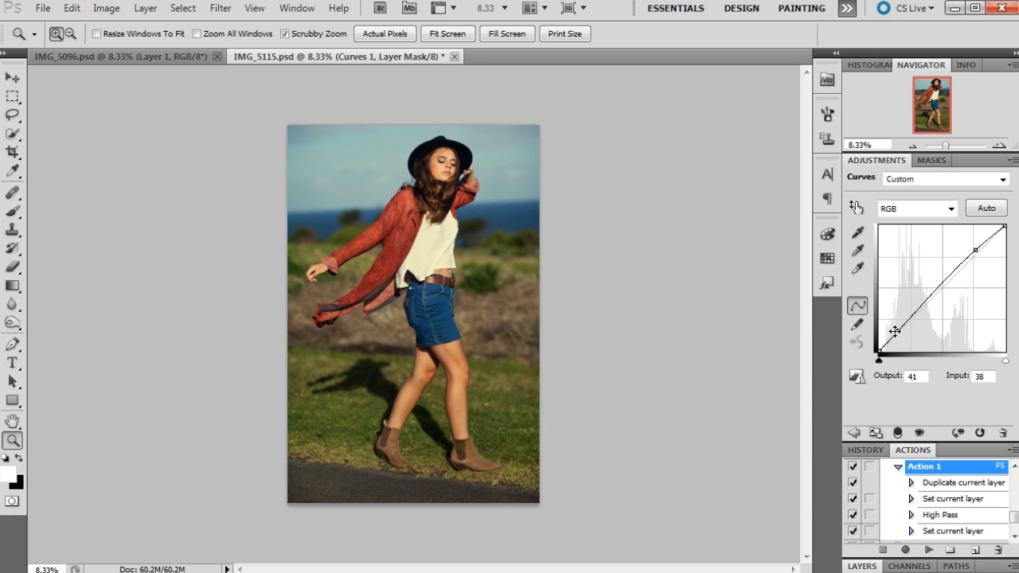
drag(896, 330, 879, 344)
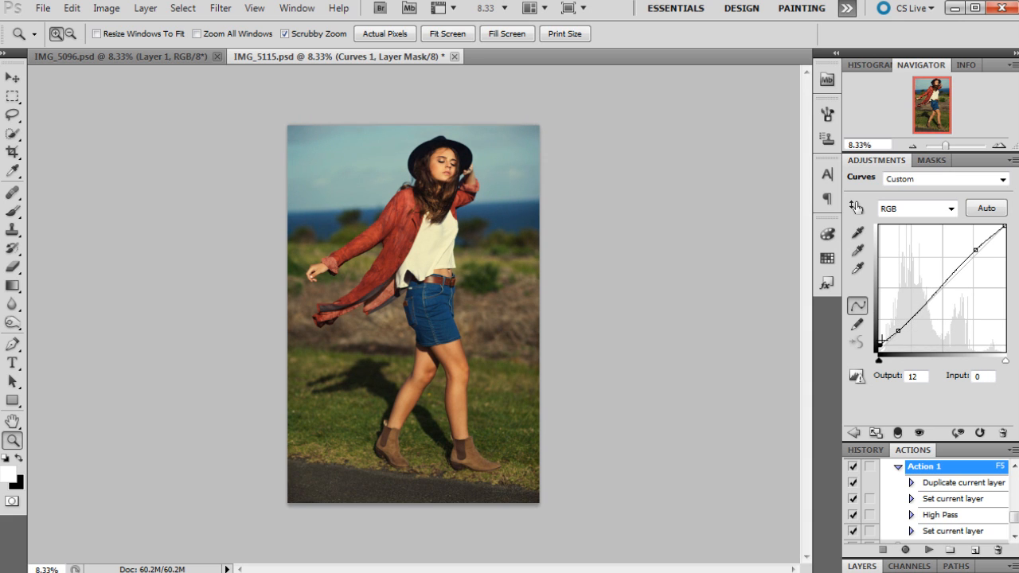
drag(878, 344, 897, 331)
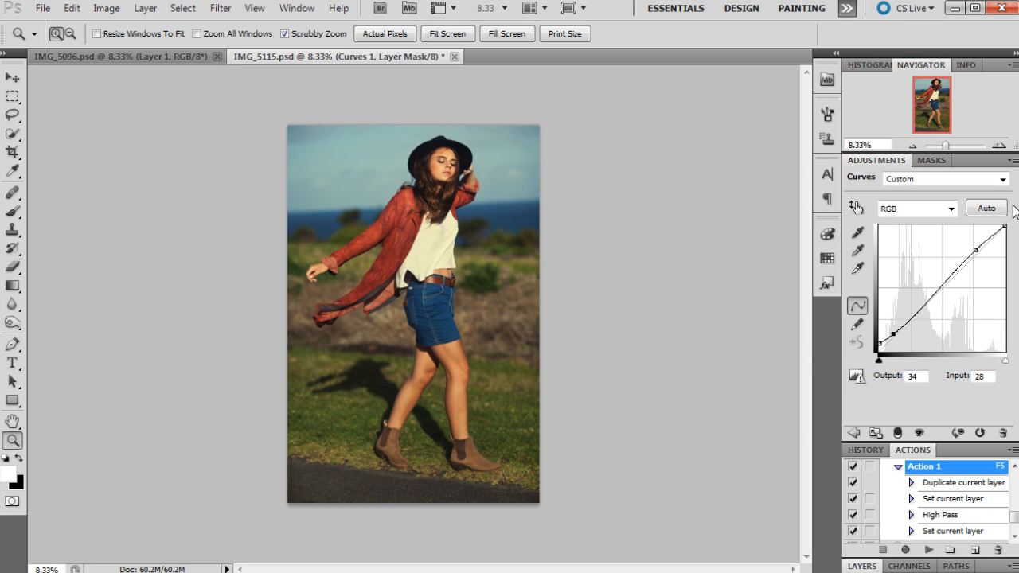
- Lower the white point and shape the midtones into a gentle S-curve
drag(974, 248, 1004, 233)
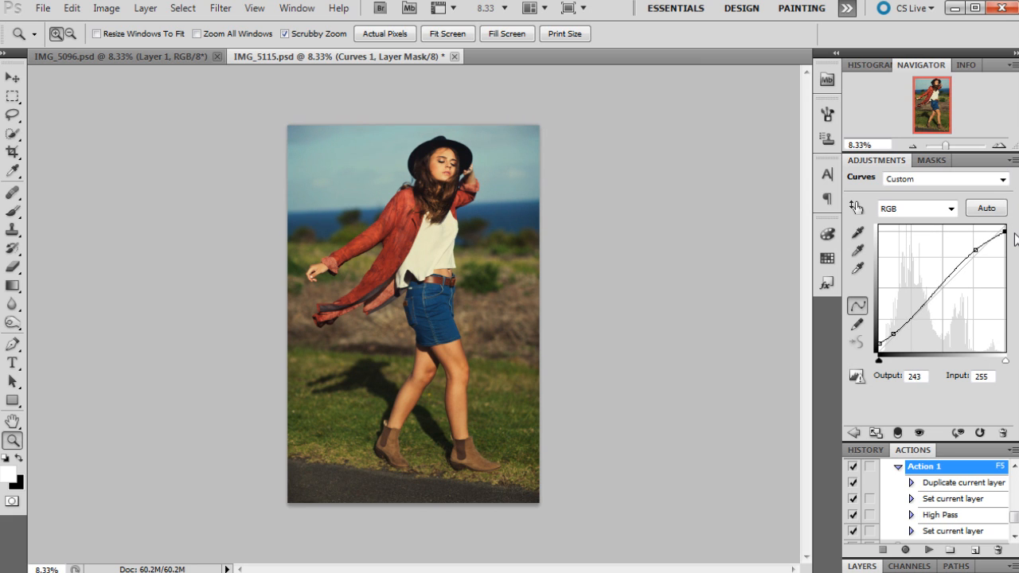
drag(974, 249, 972, 257)
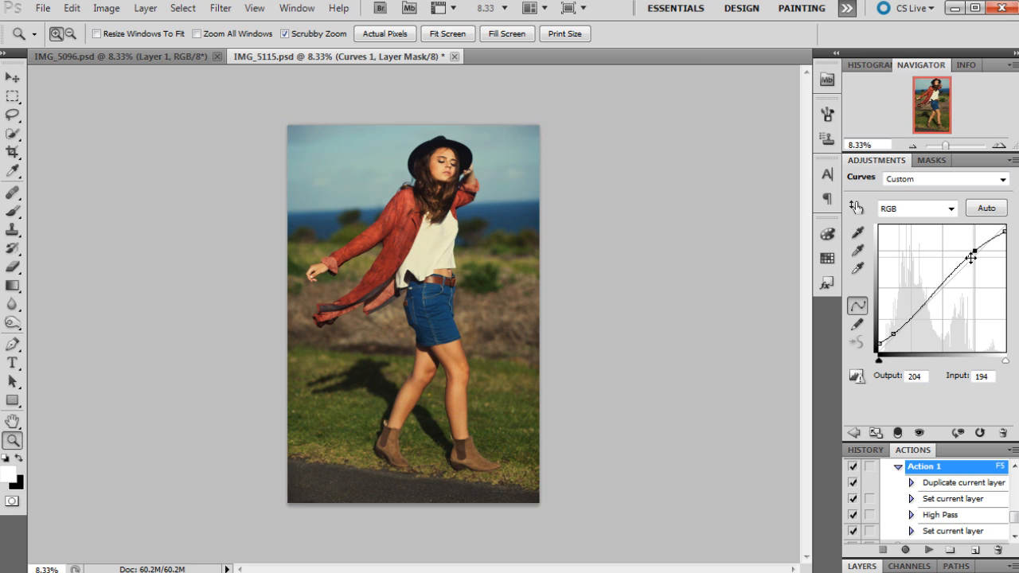
drag(971, 257, 915, 311)
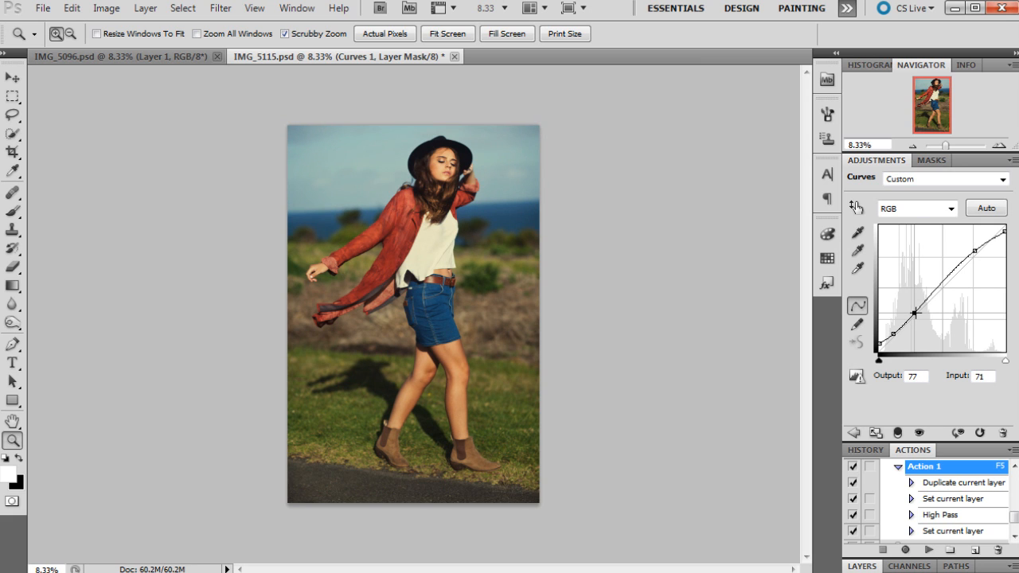
drag(915, 313, 975, 251)
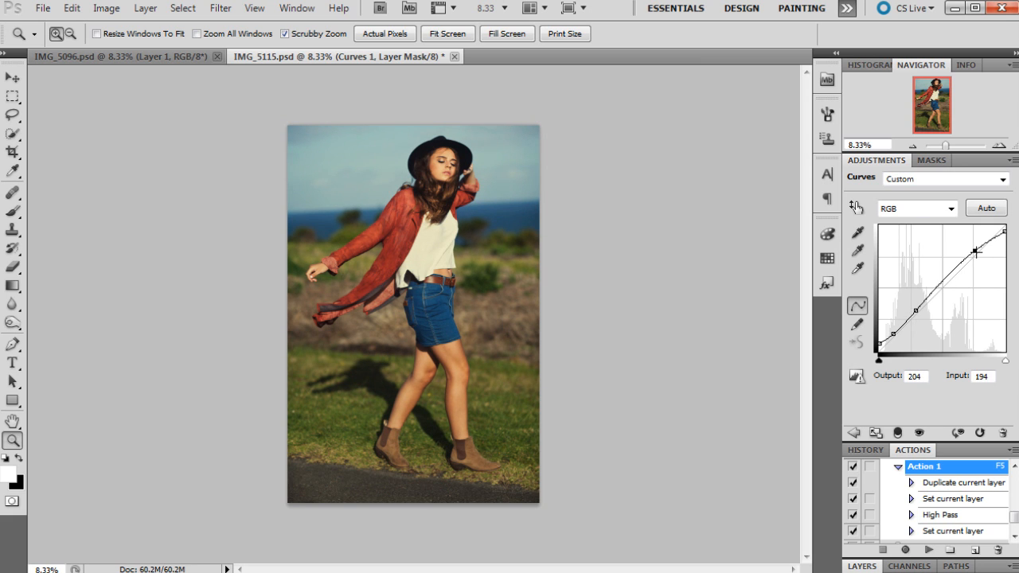
drag(894, 311, 915, 315)
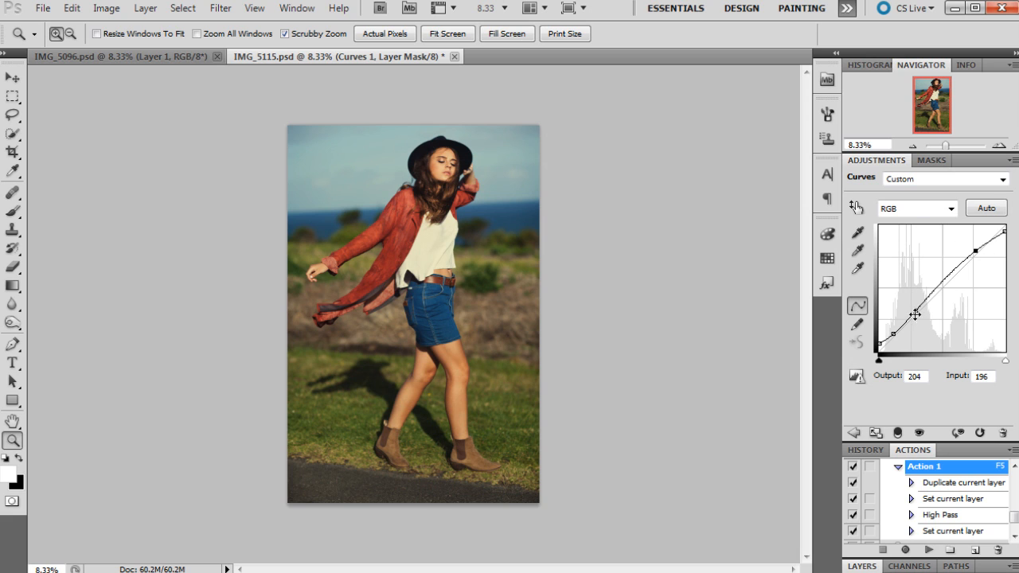
drag(974, 251, 951, 273)
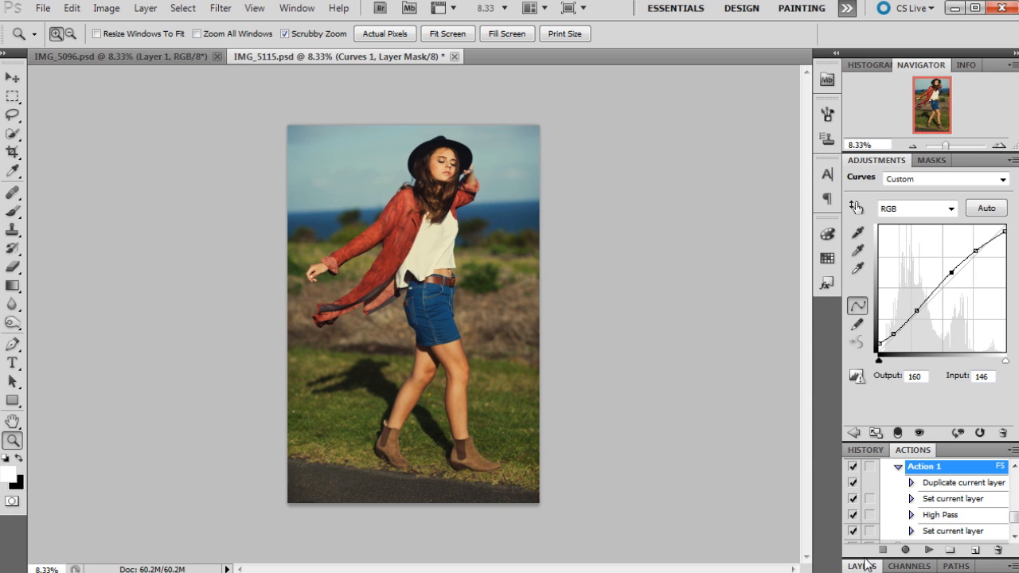
- Add a Selective Color layer and set Neutrals to Cyan +4, Magenta +5, Yellow -2
click(859, 566)
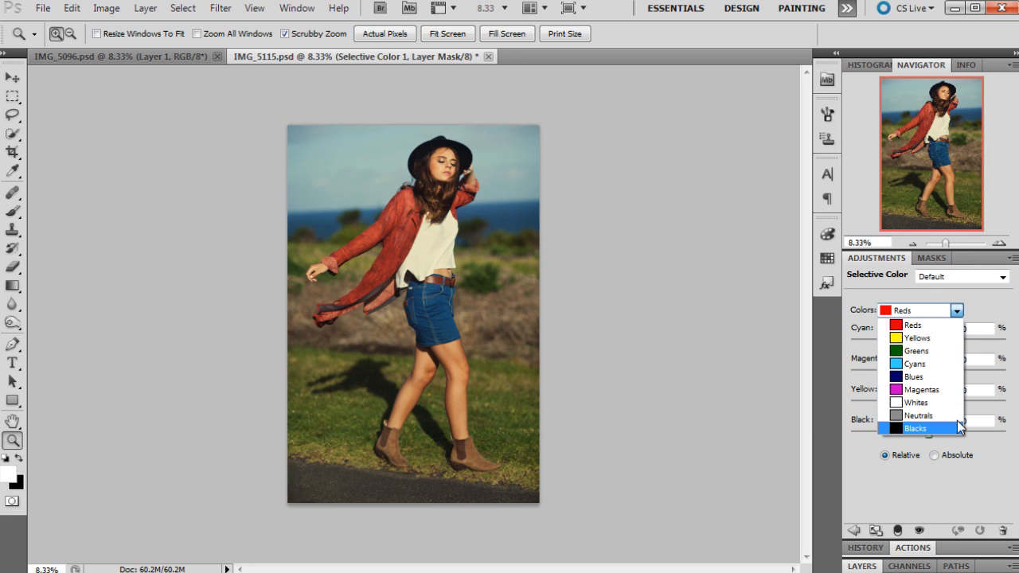
mouse_move(922, 402)
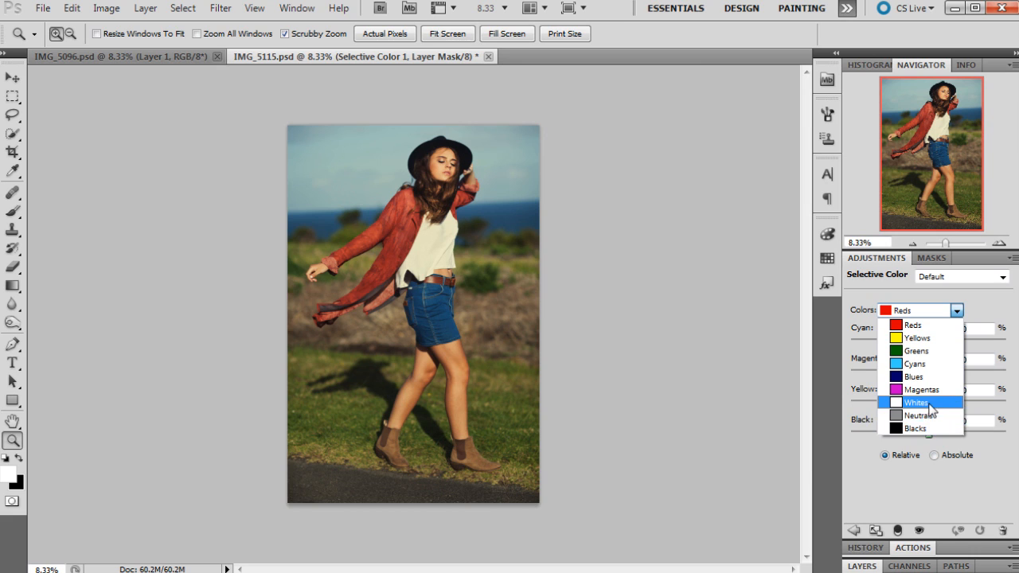
click(915, 414)
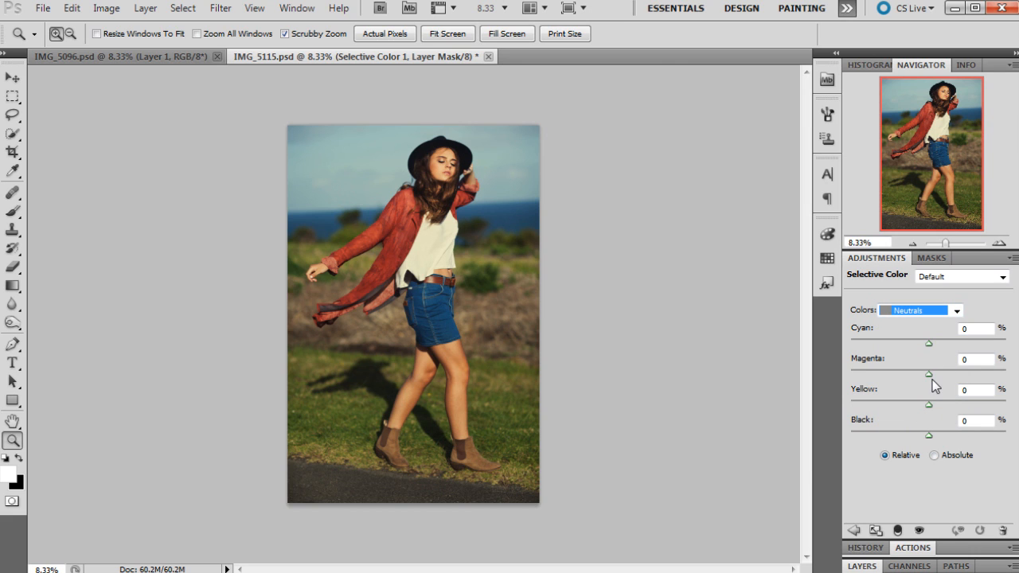
drag(927, 374, 931, 374)
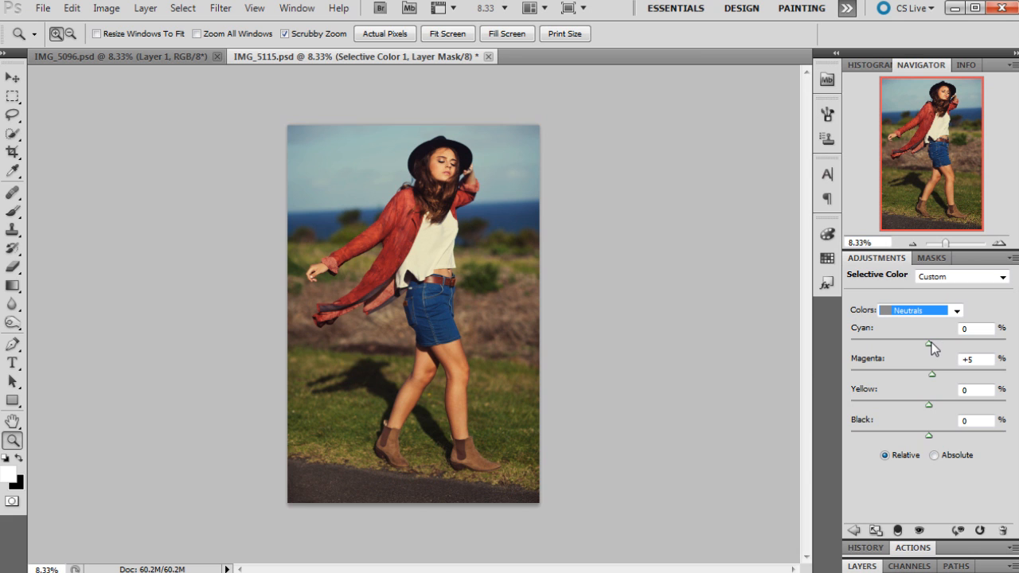
drag(929, 341, 940, 341)
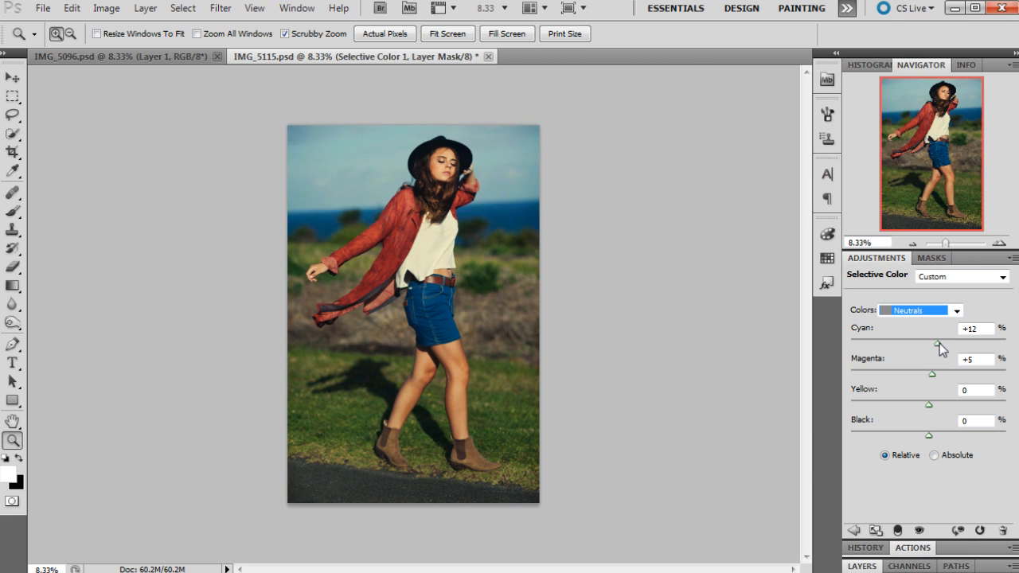
drag(942, 344, 933, 344)
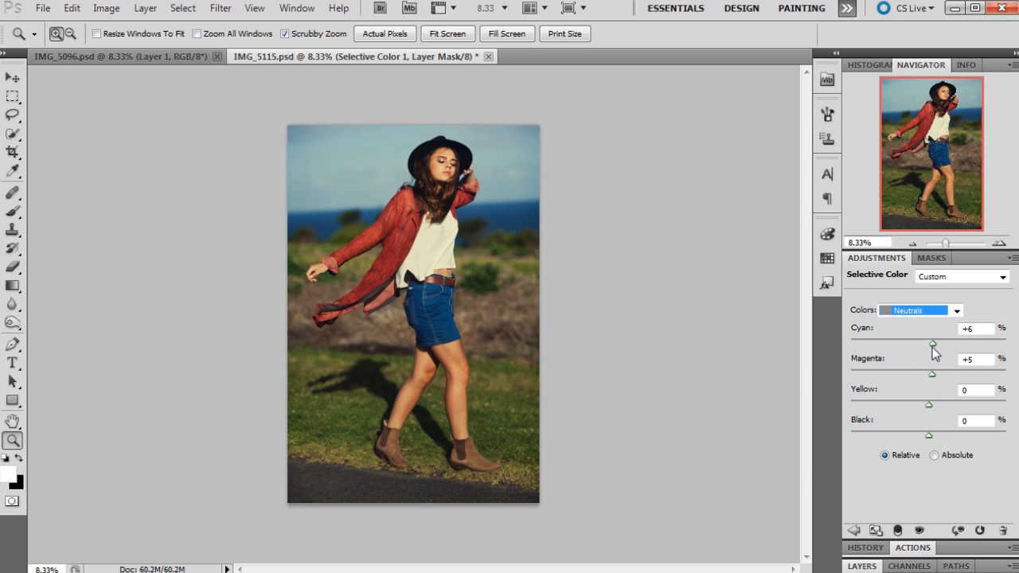
drag(935, 344, 931, 344)
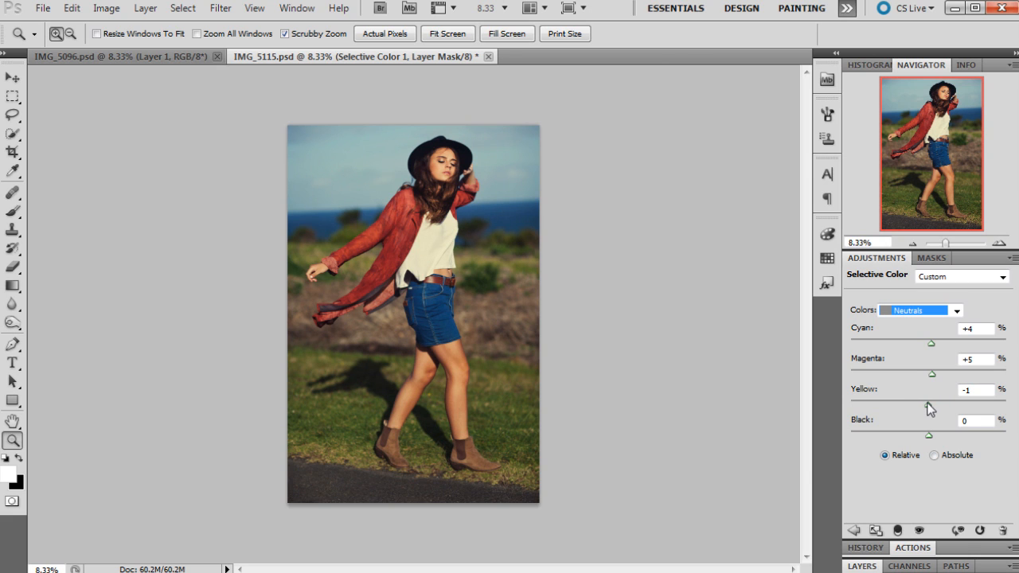
drag(931, 404, 929, 403)
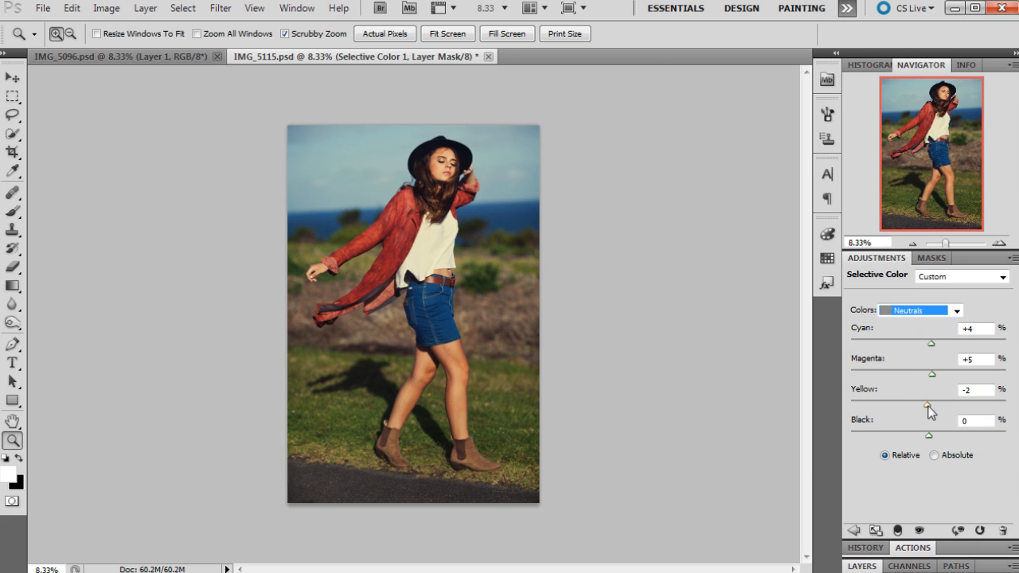
- Set the Whites yellow to +7
click(919, 310)
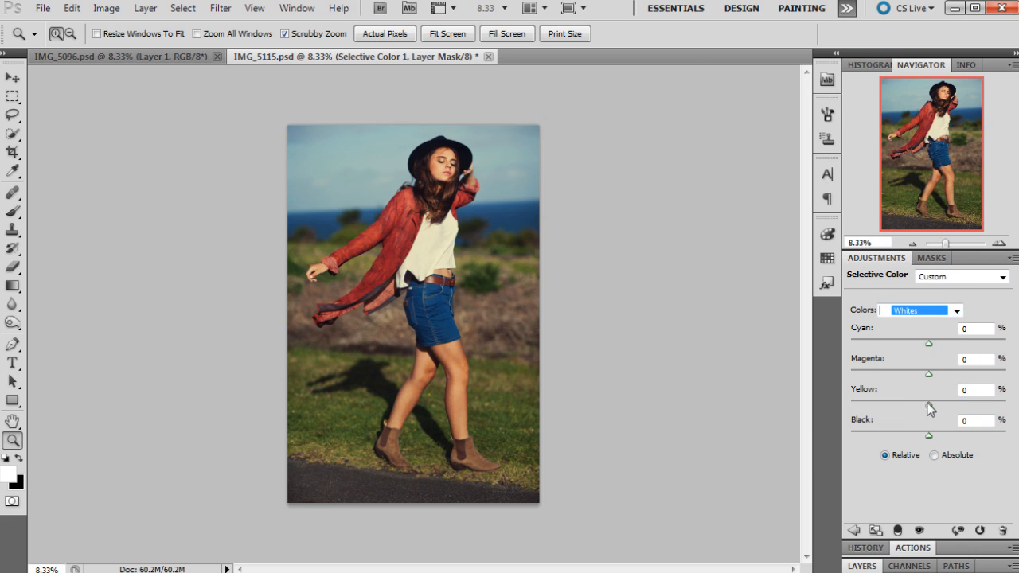
mouse_move(935, 412)
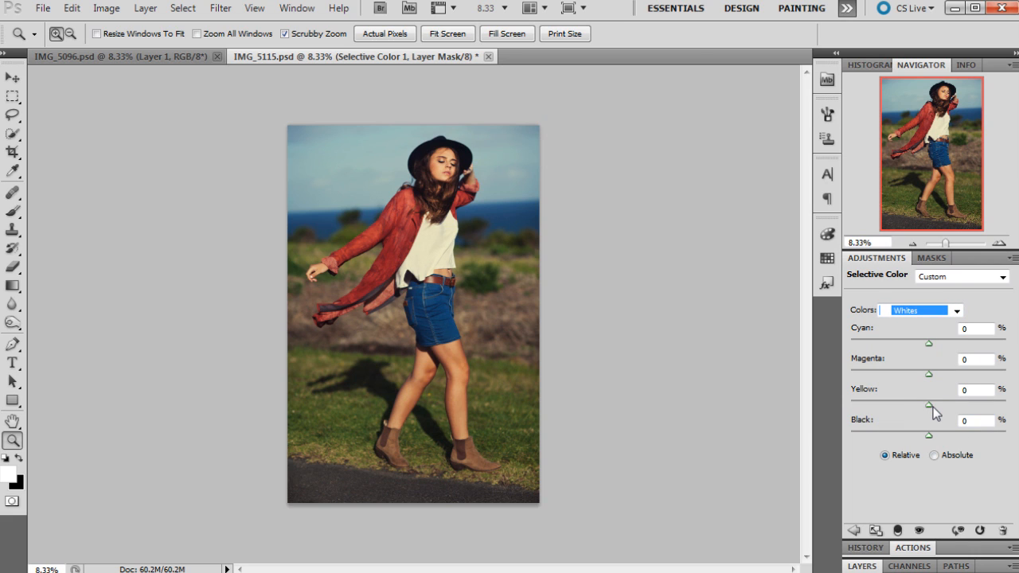
drag(929, 408, 953, 407)
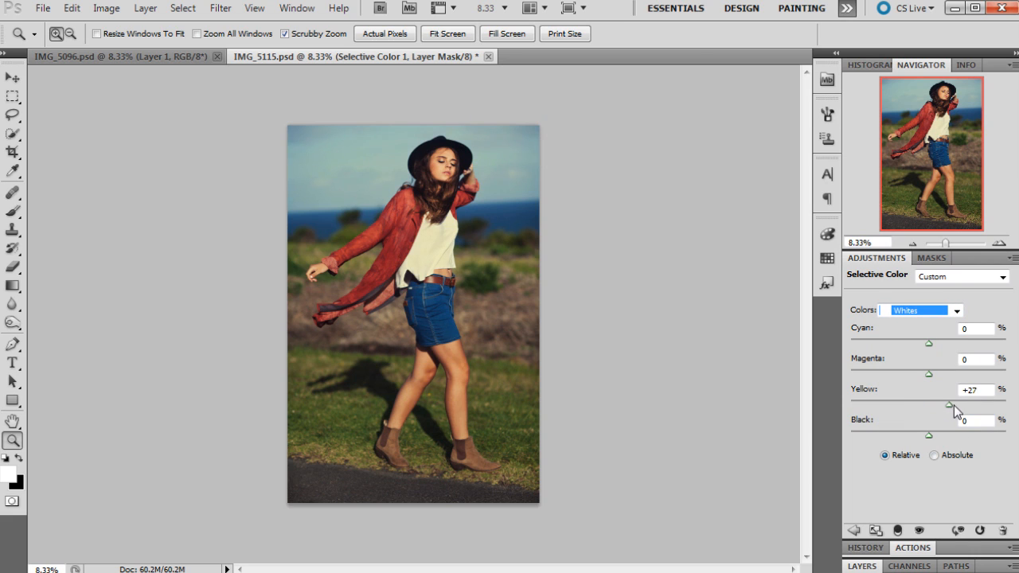
drag(944, 405, 920, 404)
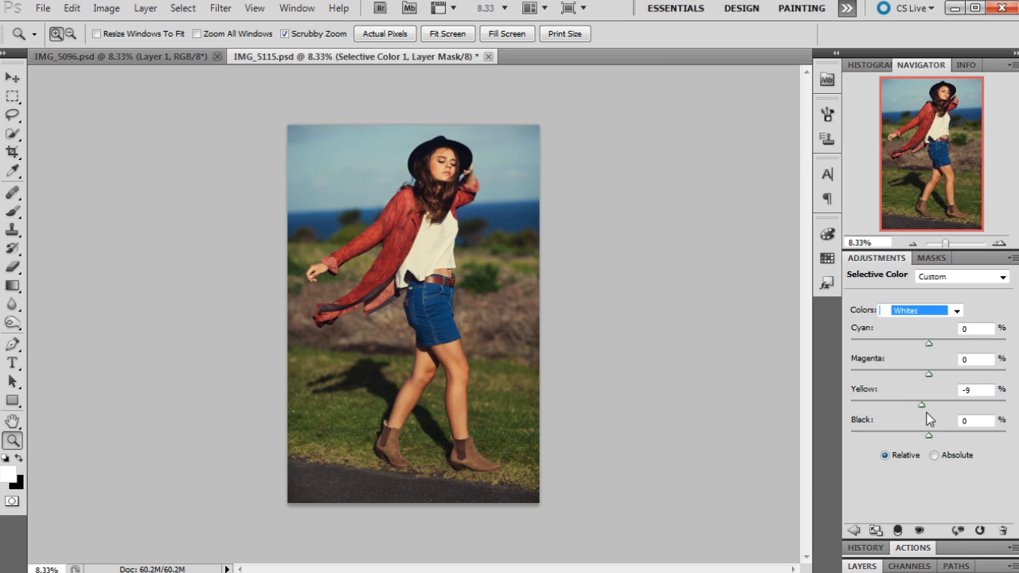
drag(921, 405, 935, 405)
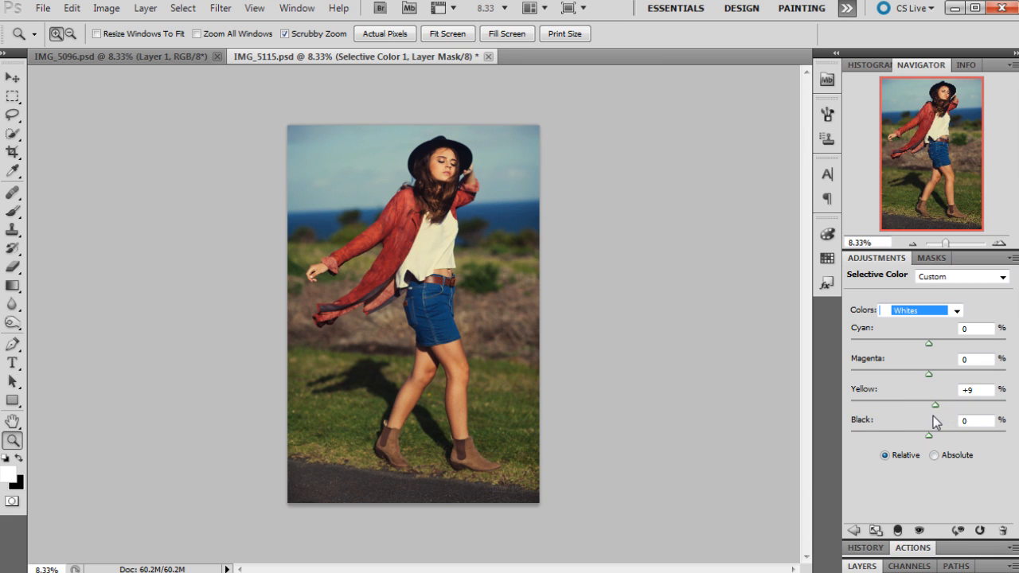
drag(935, 405, 931, 405)
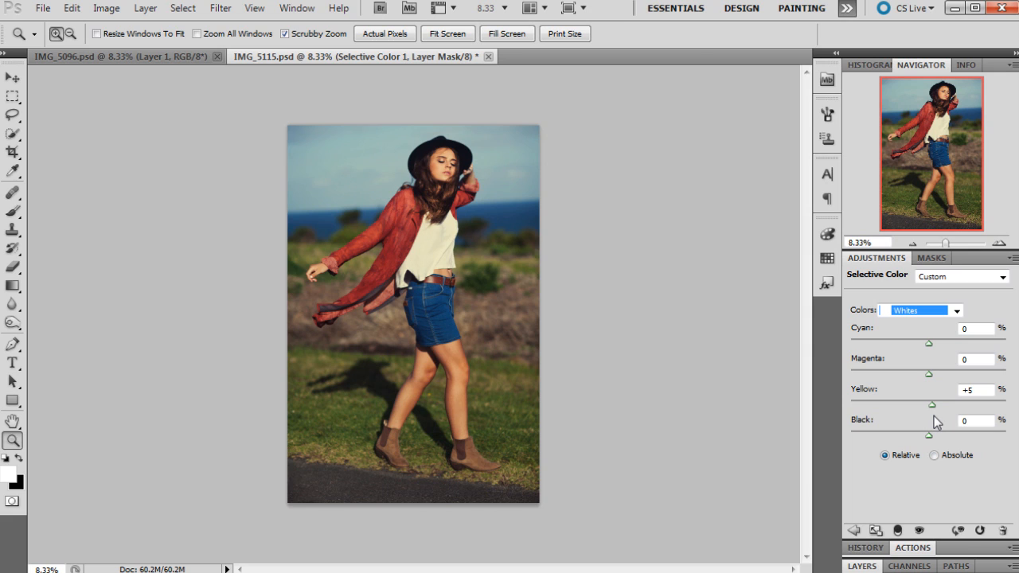
drag(931, 404, 933, 404)
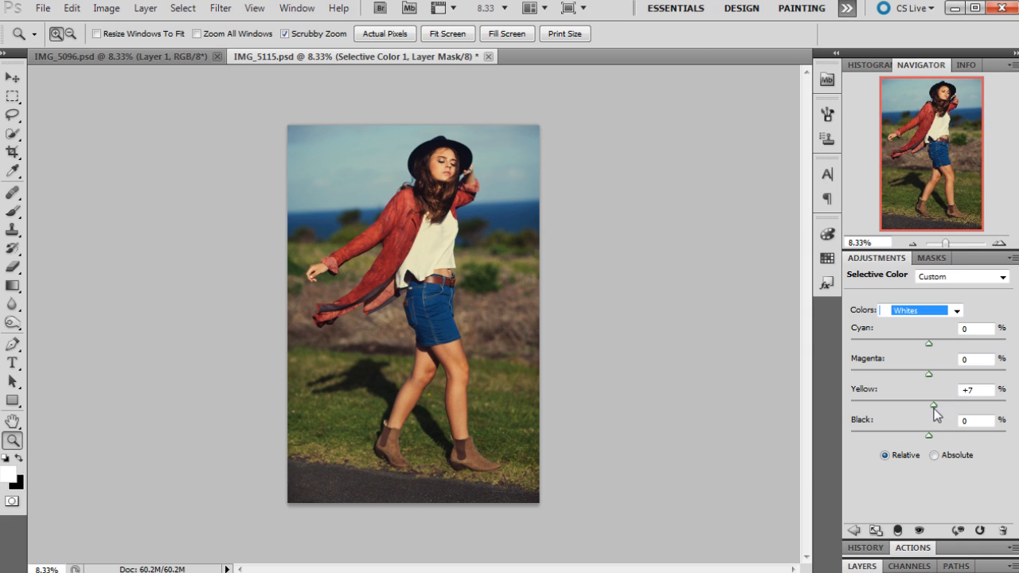
- Set the Whites cyan to -3 and magenta to +6
drag(928, 374, 916, 374)
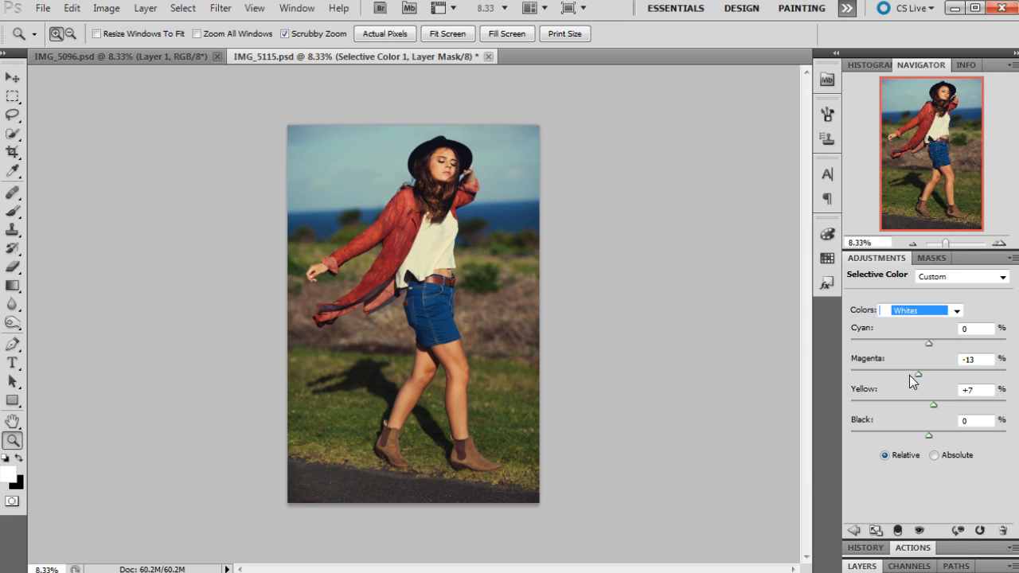
drag(916, 374, 955, 374)
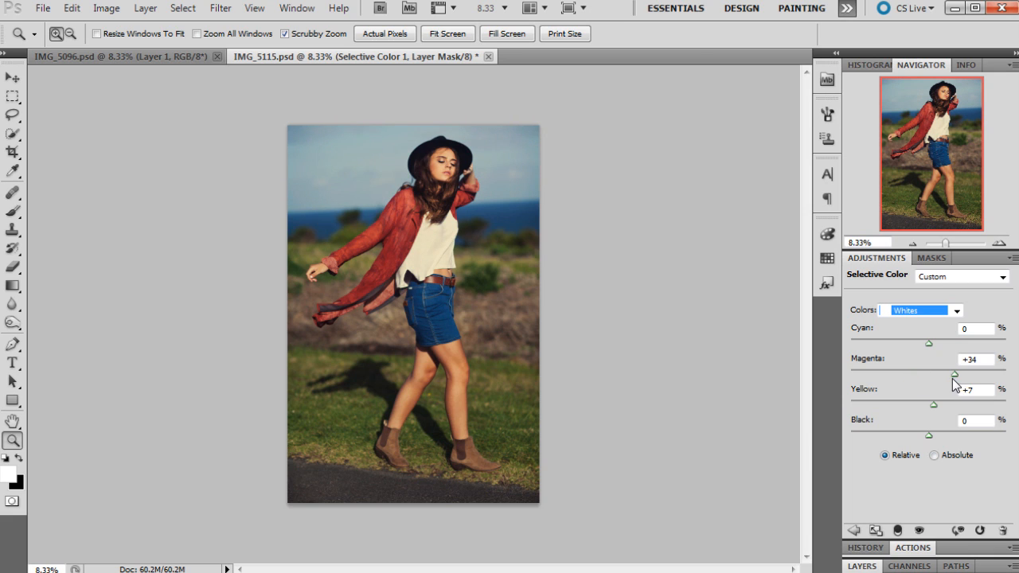
drag(953, 374, 925, 374)
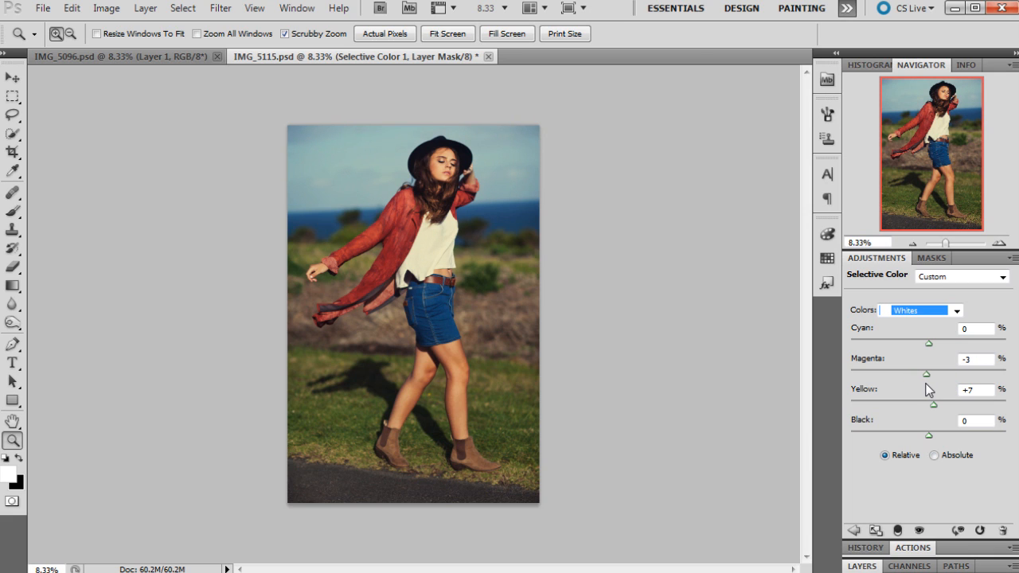
mouse_move(934, 351)
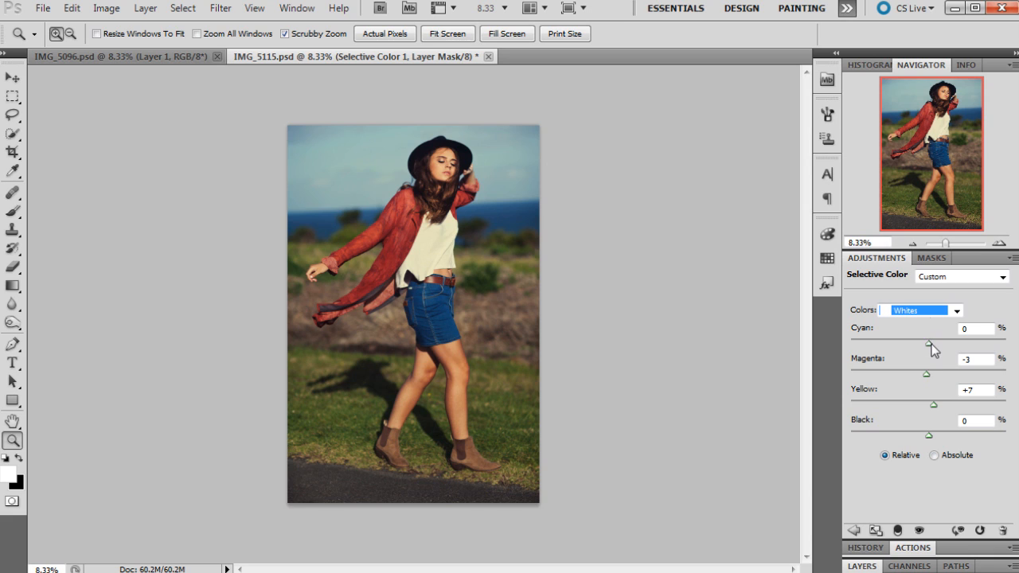
drag(944, 343, 923, 343)
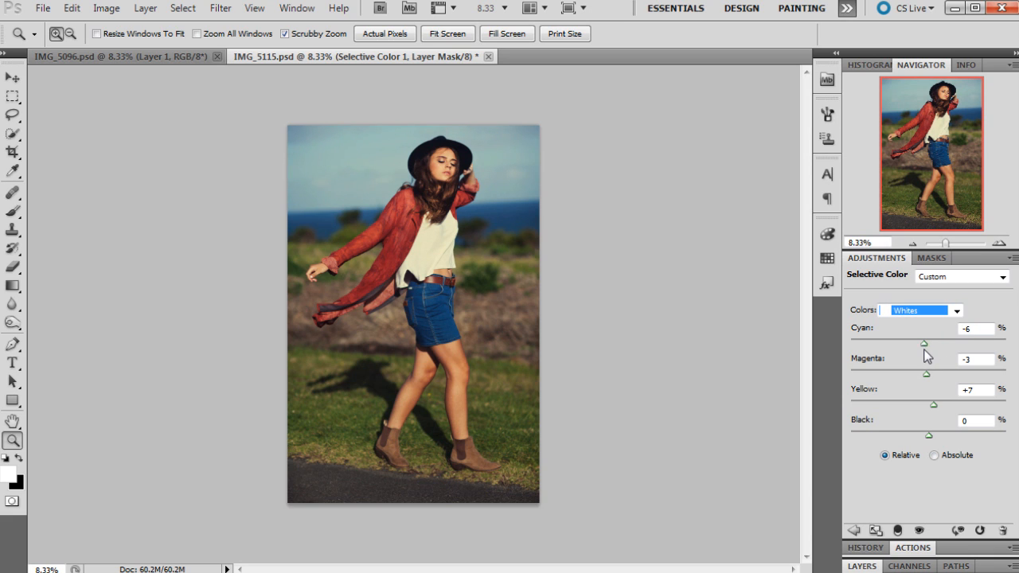
drag(925, 374, 939, 374)
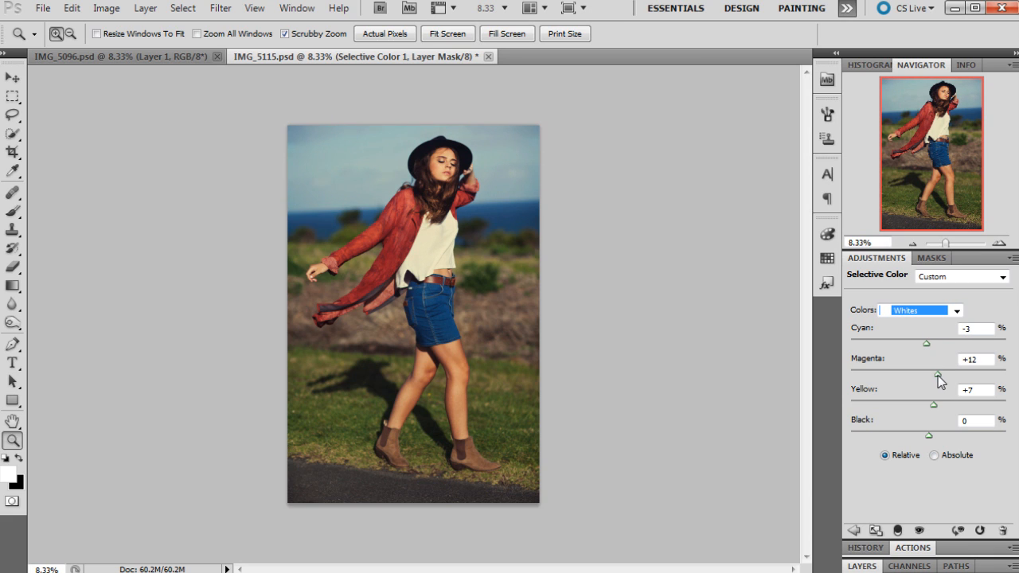
drag(941, 374, 931, 374)
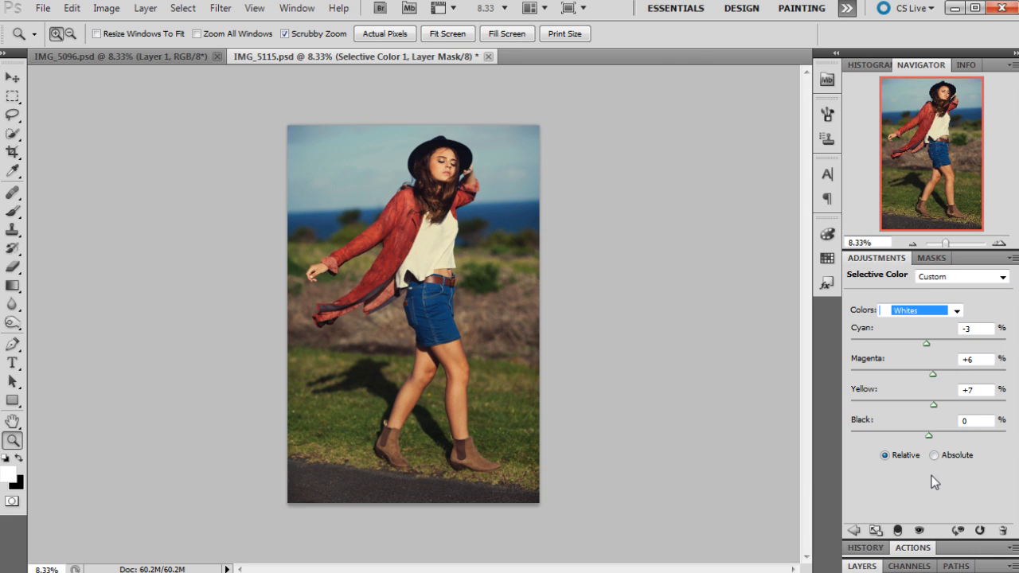
click(919, 310)
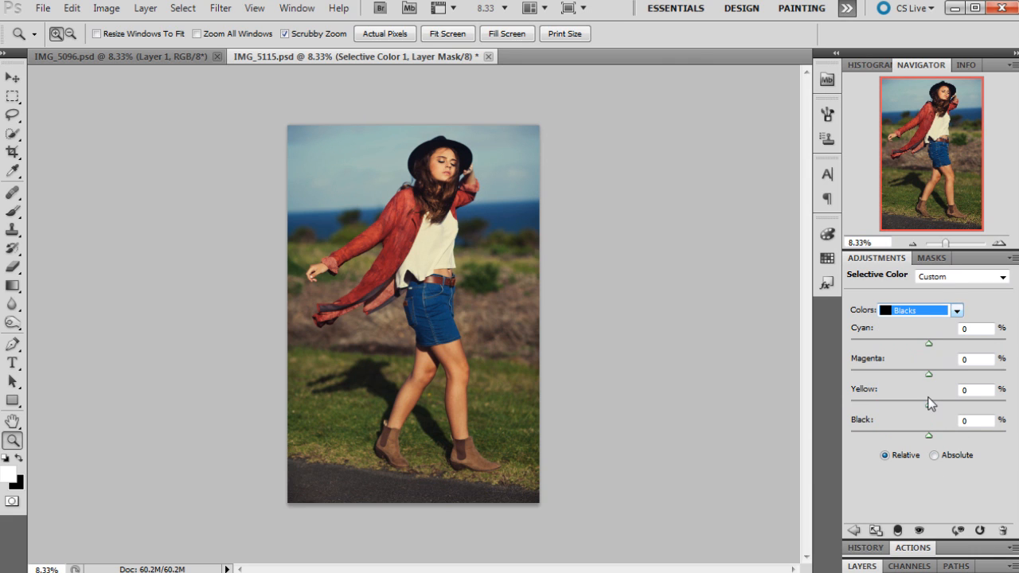
- Set the Blacks to Magenta -4 and Yellow +6 in Selective Color
drag(929, 375, 923, 375)
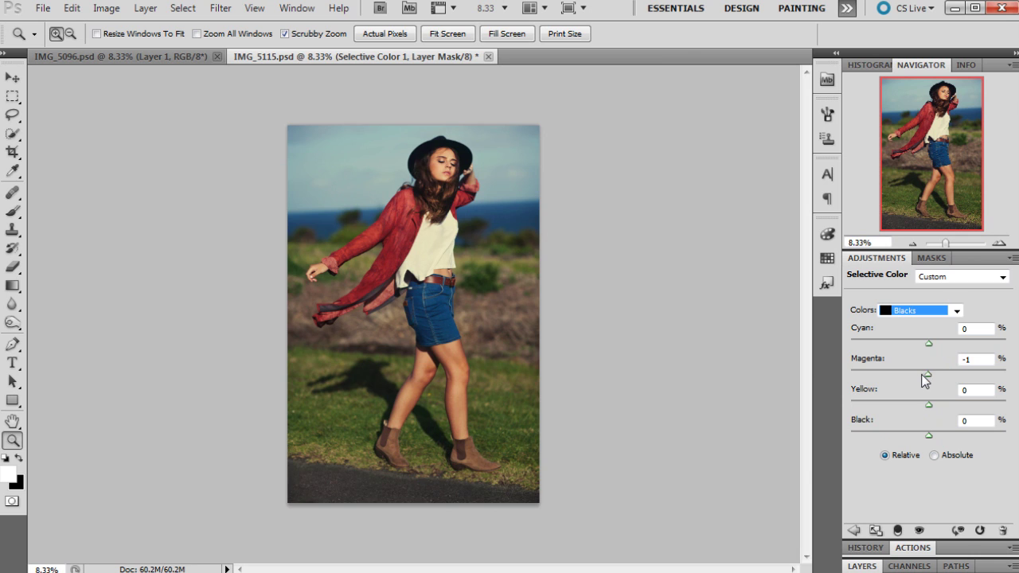
drag(926, 375, 931, 376)
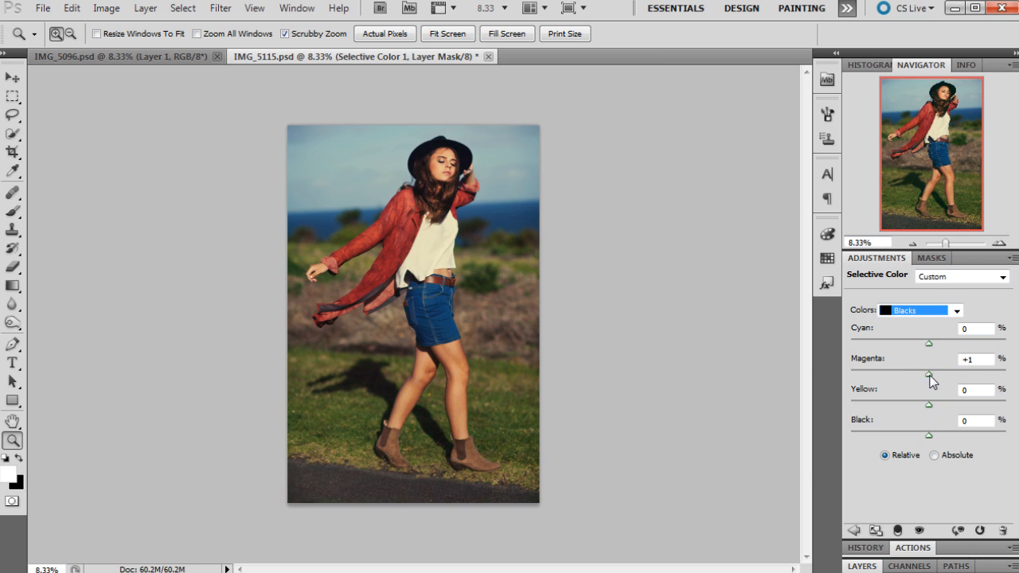
drag(931, 375, 927, 376)
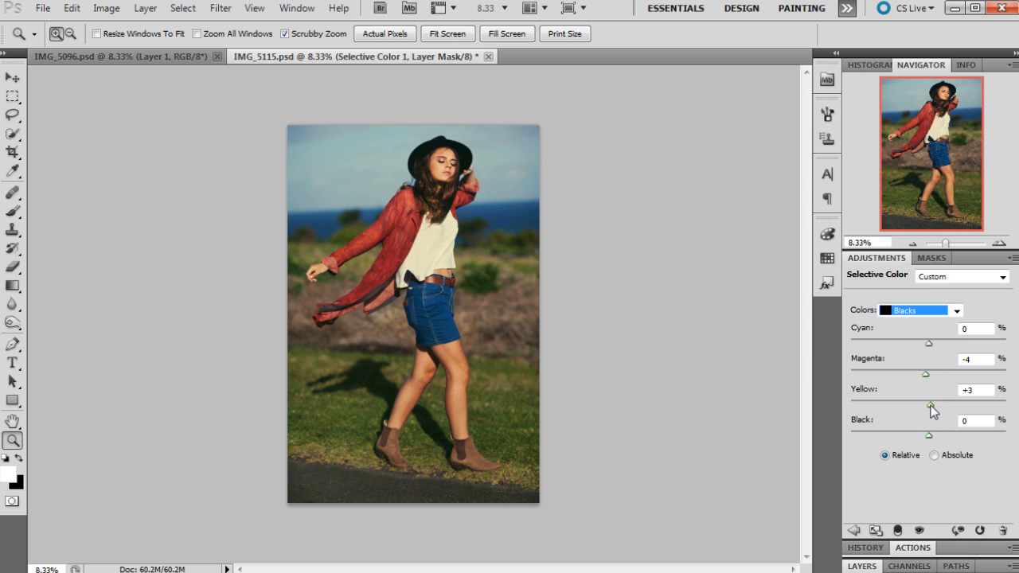
drag(931, 406, 923, 406)
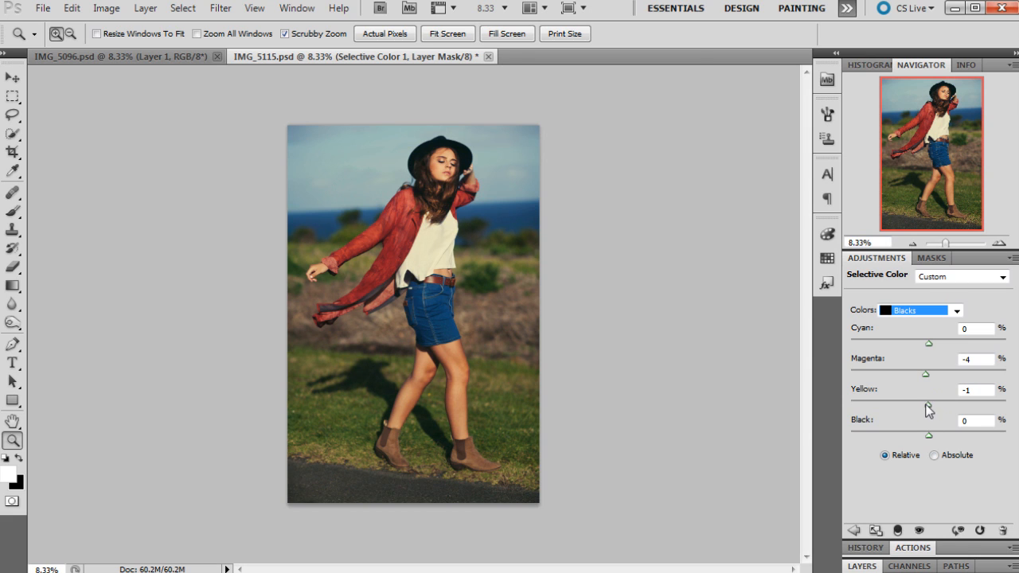
drag(925, 412, 935, 412)
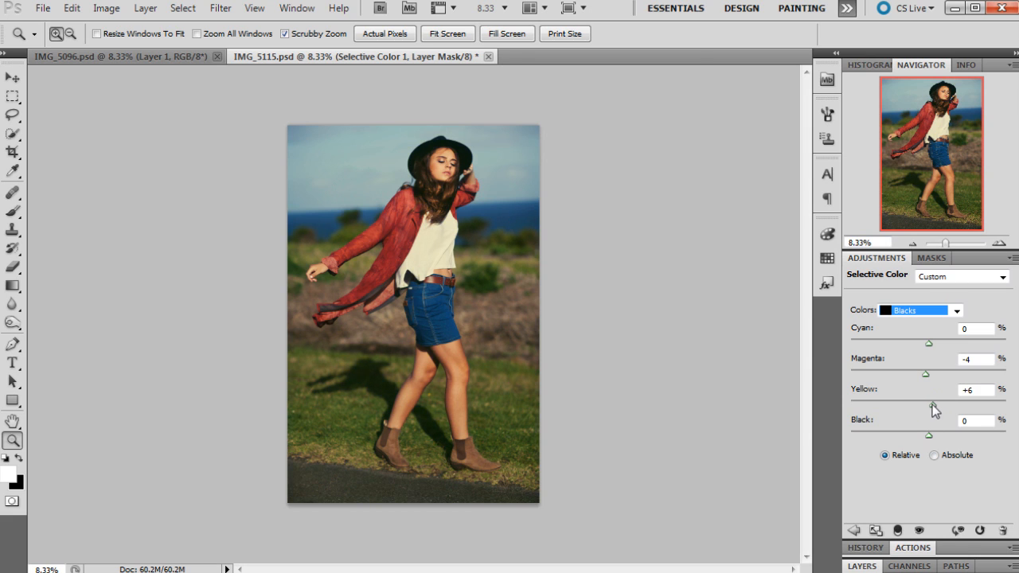
drag(955, 406, 923, 406)
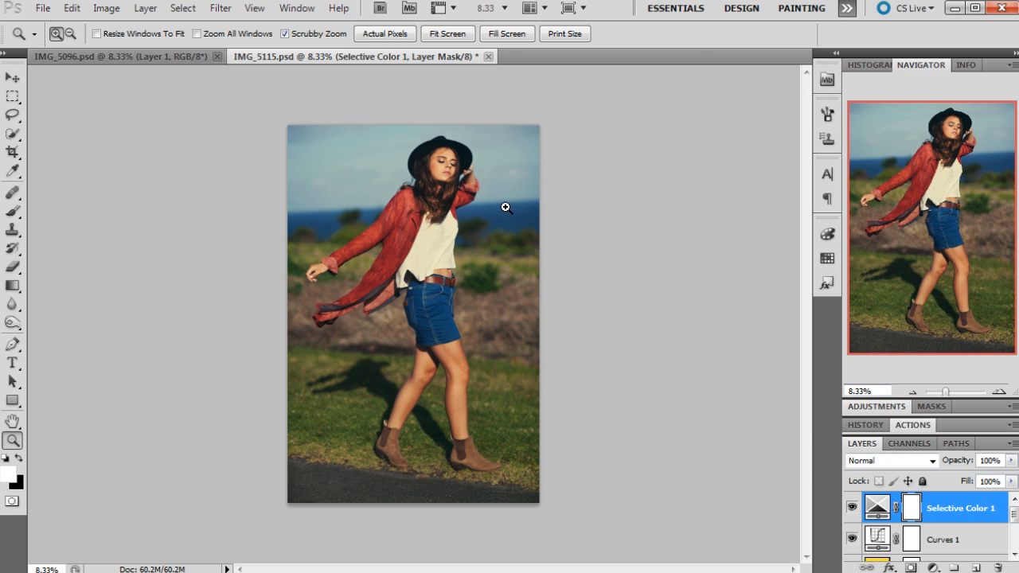
mouse_move(865, 424)
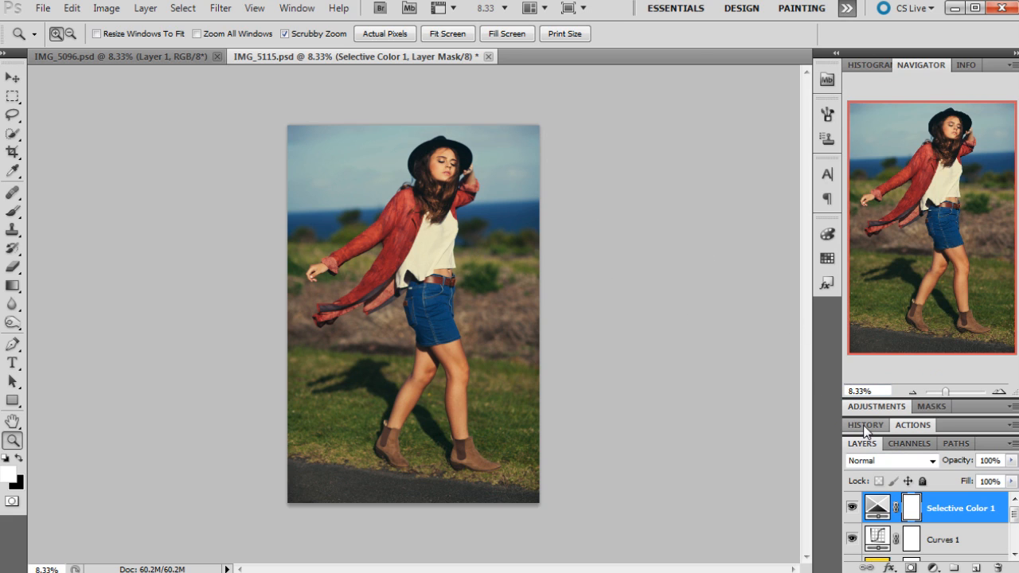
- Open the History panel and select the Snapshot 1 state
click(864, 425)
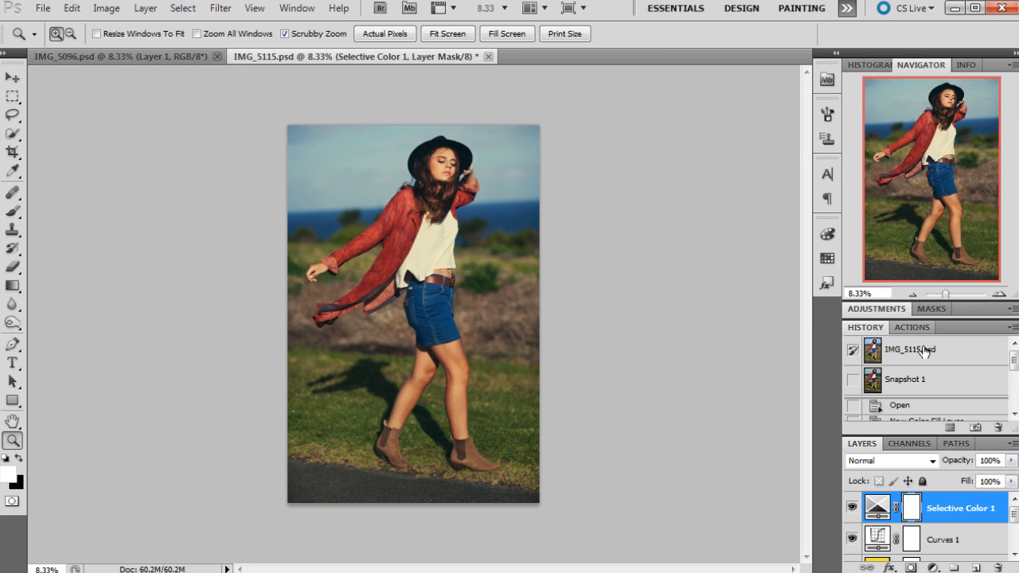
click(909, 350)
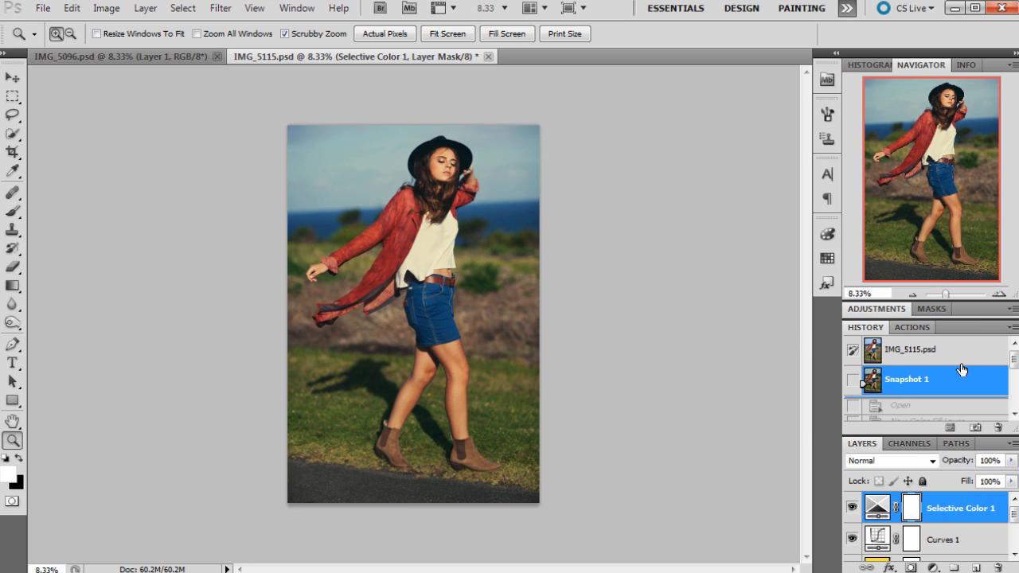
mouse_move(923, 280)
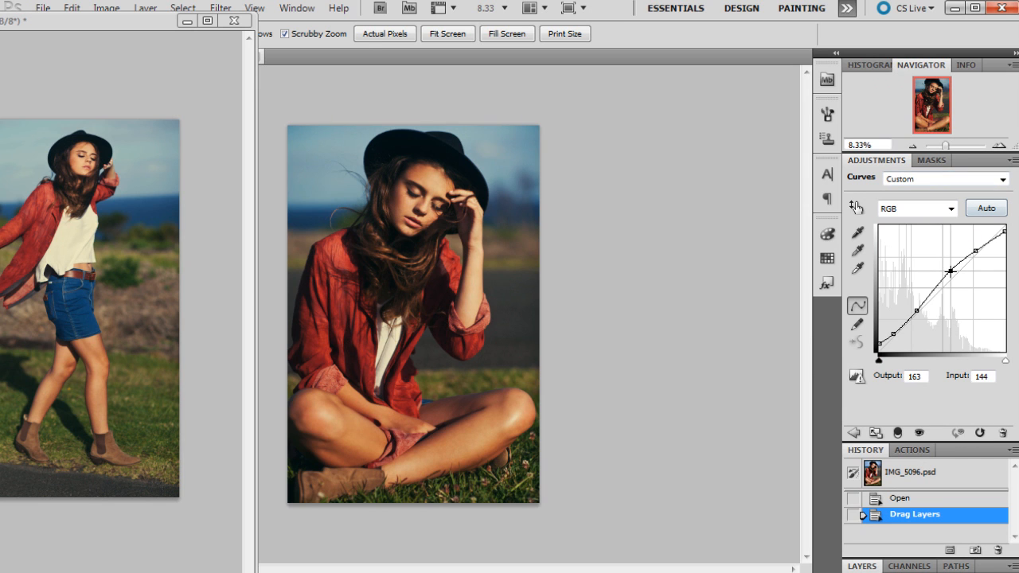
- Reshape the copied Curves layer's lower curve points for the seated portrait IMG_5096
drag(950, 270, 915, 311)
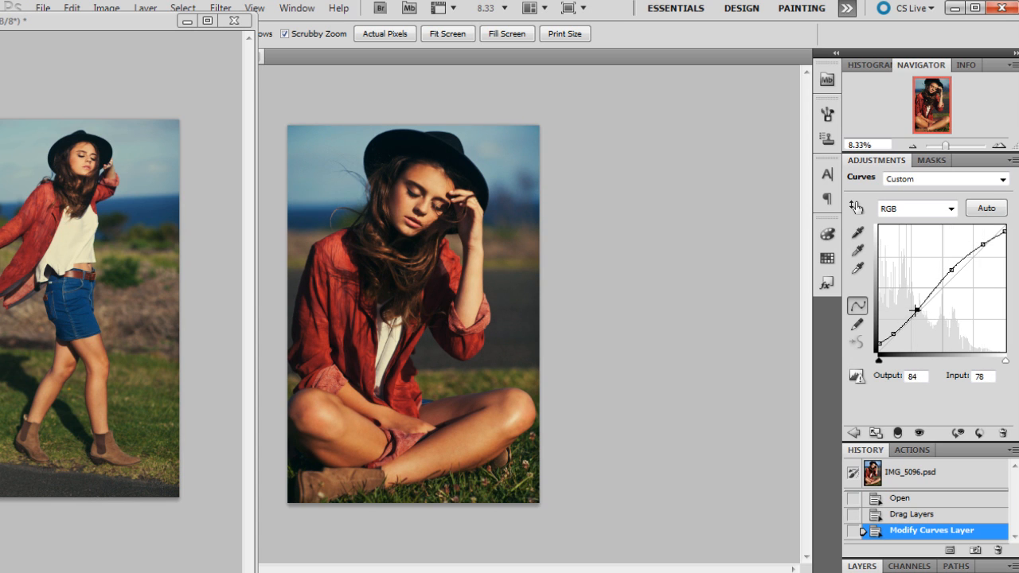
drag(917, 311, 917, 307)
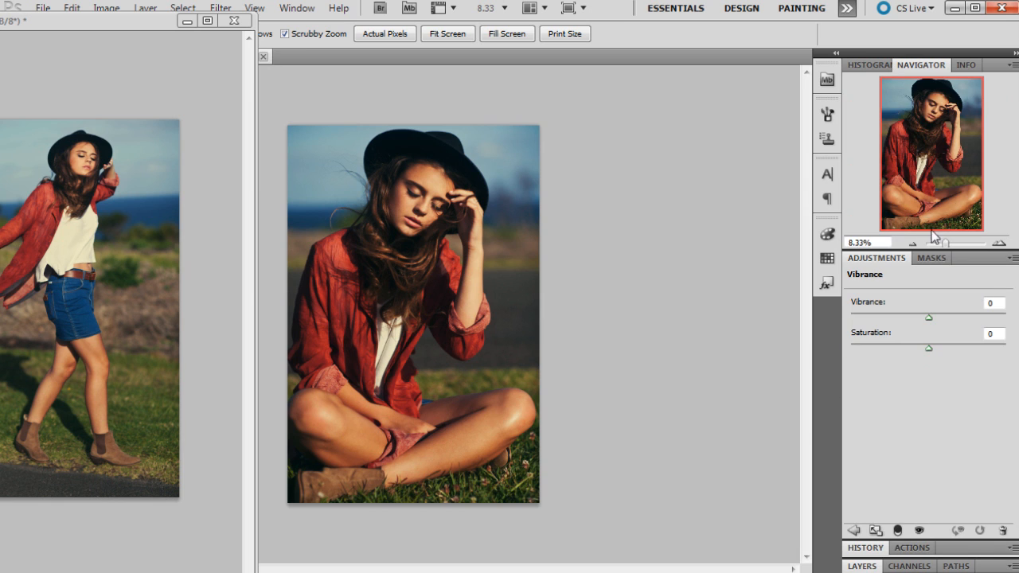
- Adjust the new Vibrance layer's slider for the seated portrait
drag(929, 317, 919, 317)
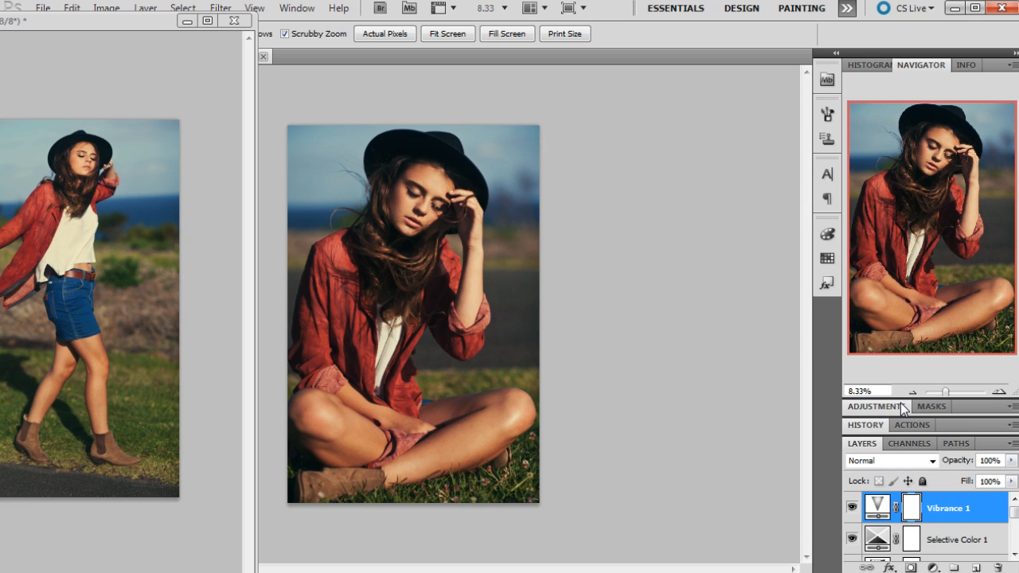
mouse_move(913, 391)
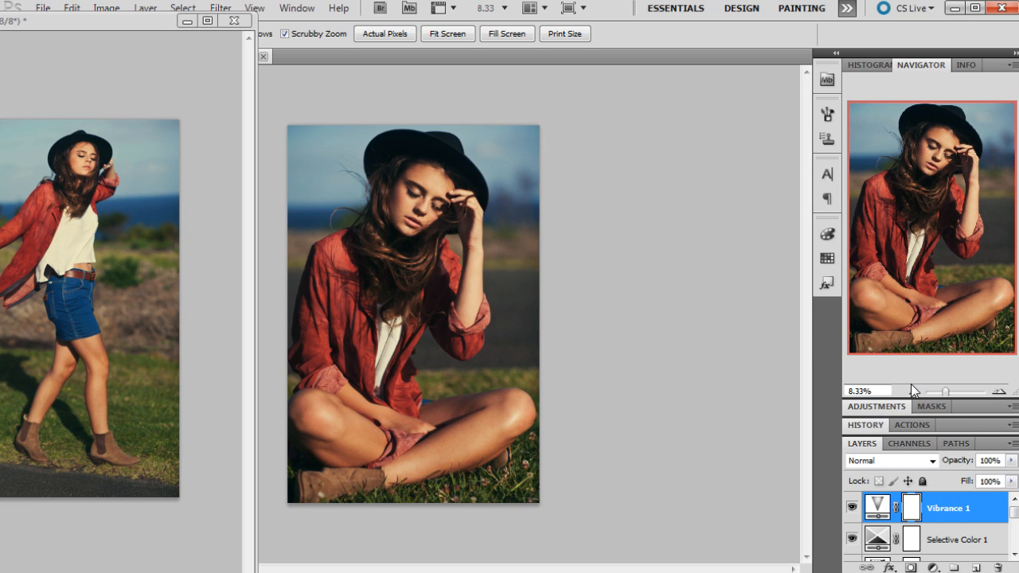